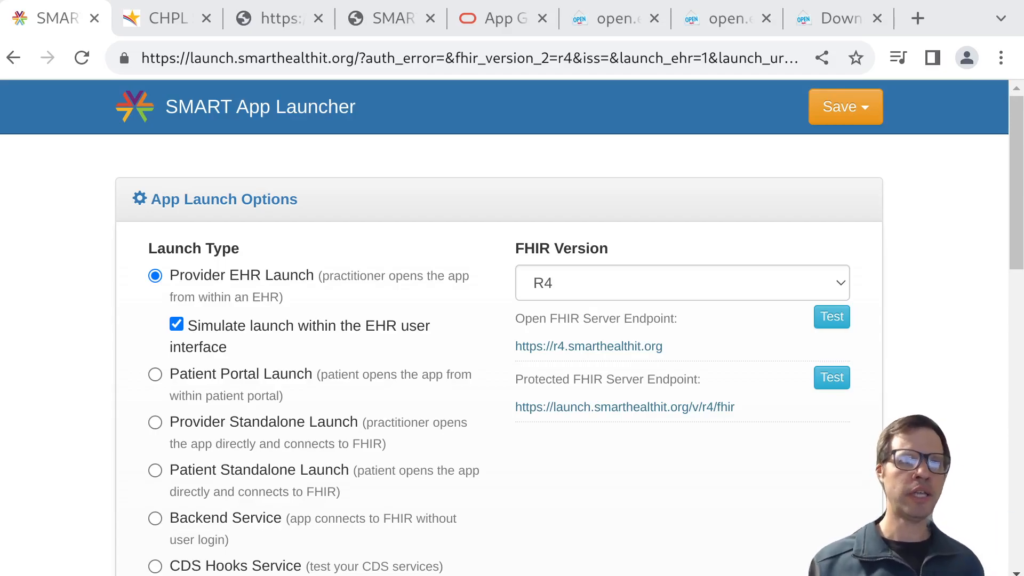
pyautogui.moveTo(131, 393)
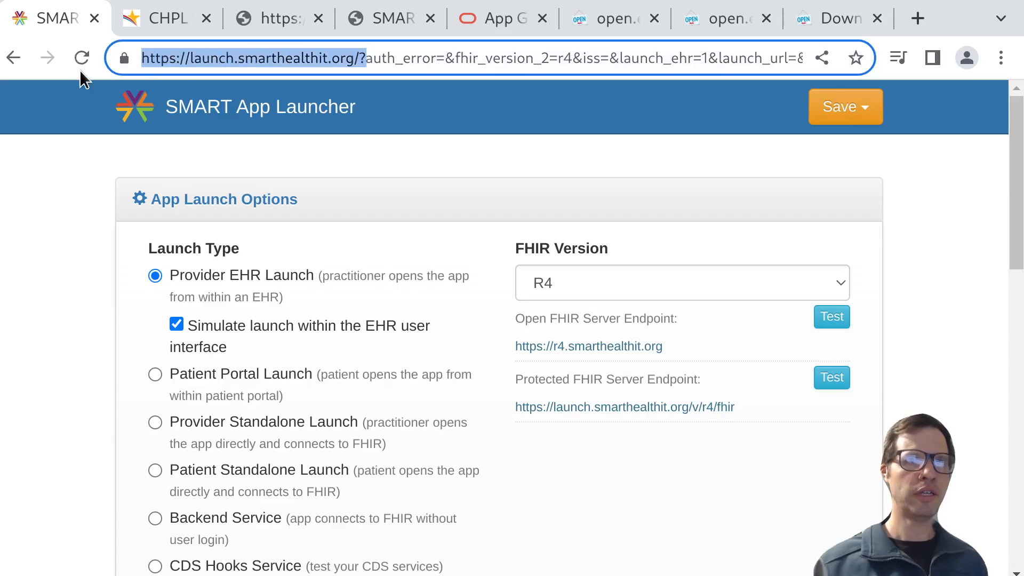
# - Keep simulated EHR launch enabled and start the sample app inside the simulated EHR
pyautogui.click(310, 58)
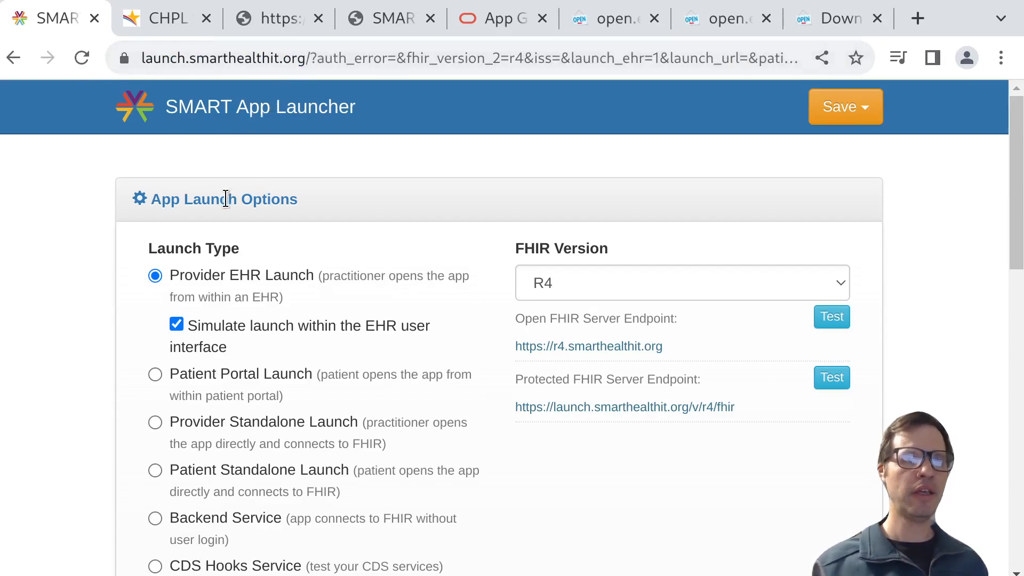
pyautogui.click(177, 325)
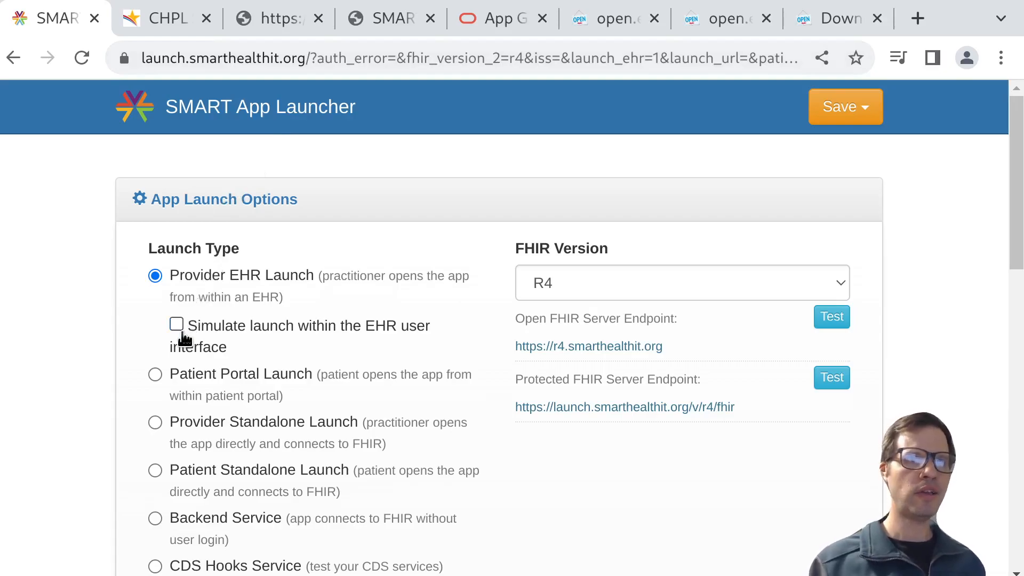
pyautogui.click(175, 325)
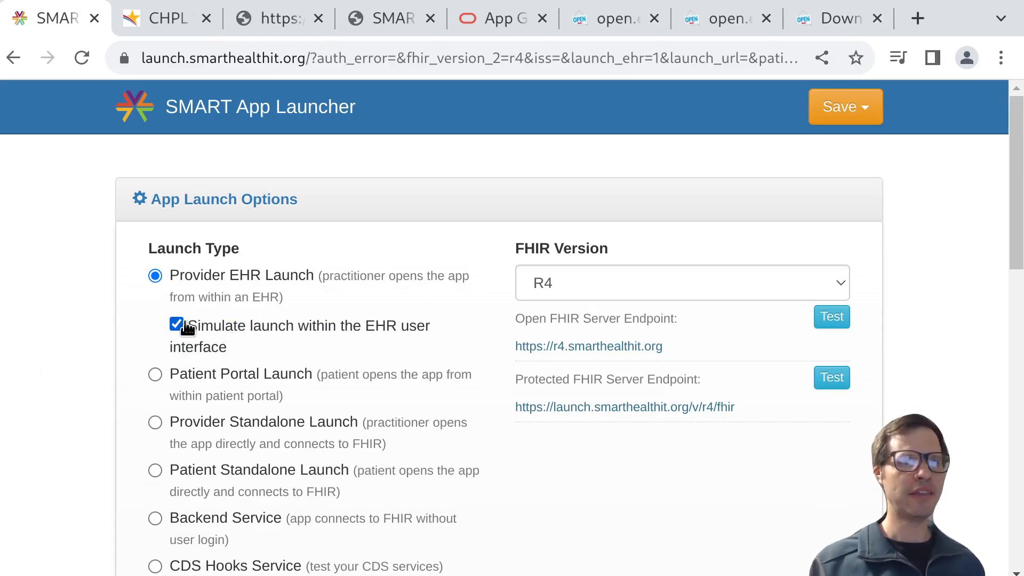
pyautogui.scroll(-3)
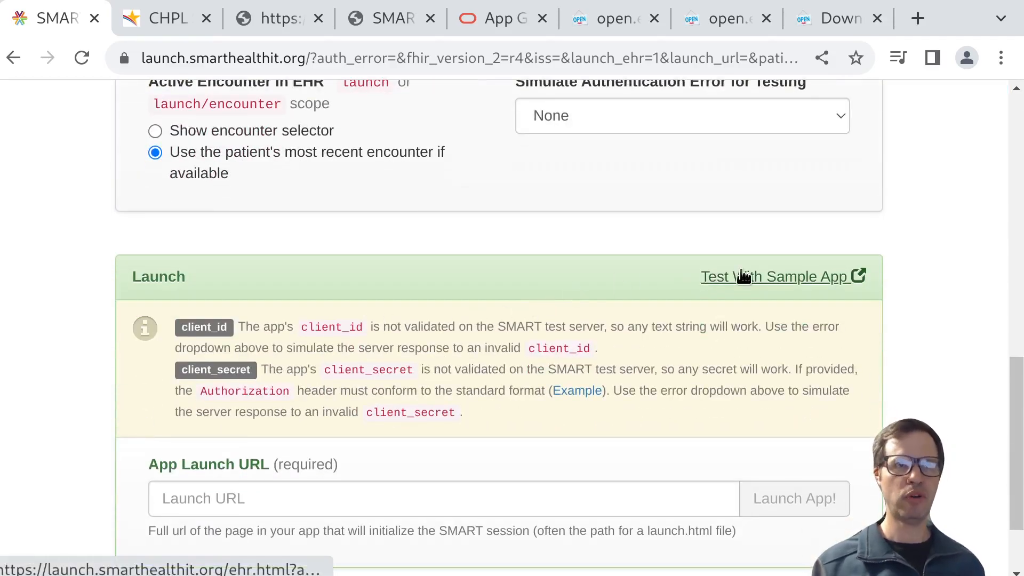
pyautogui.click(776, 275)
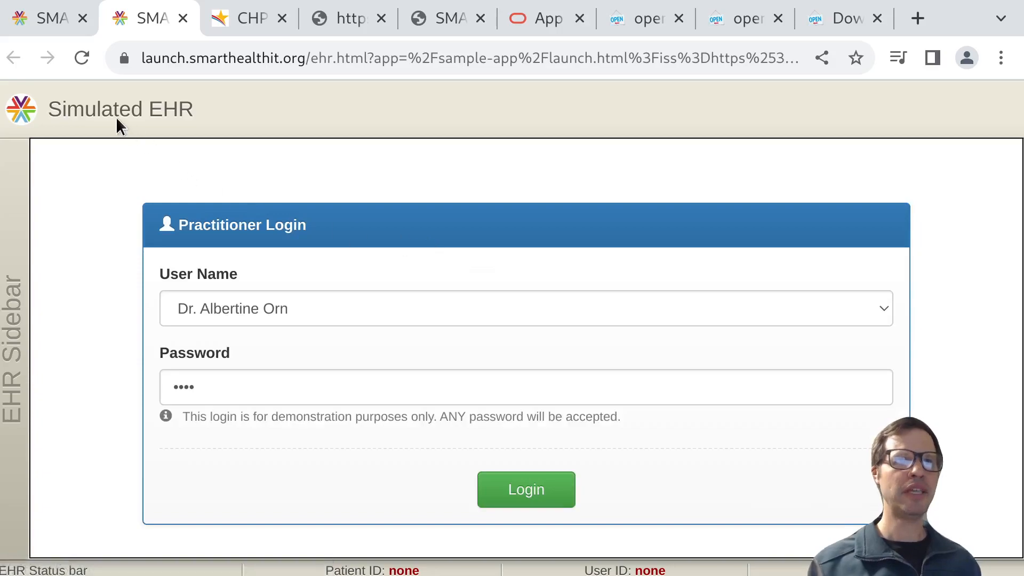
pyautogui.moveTo(451, 109)
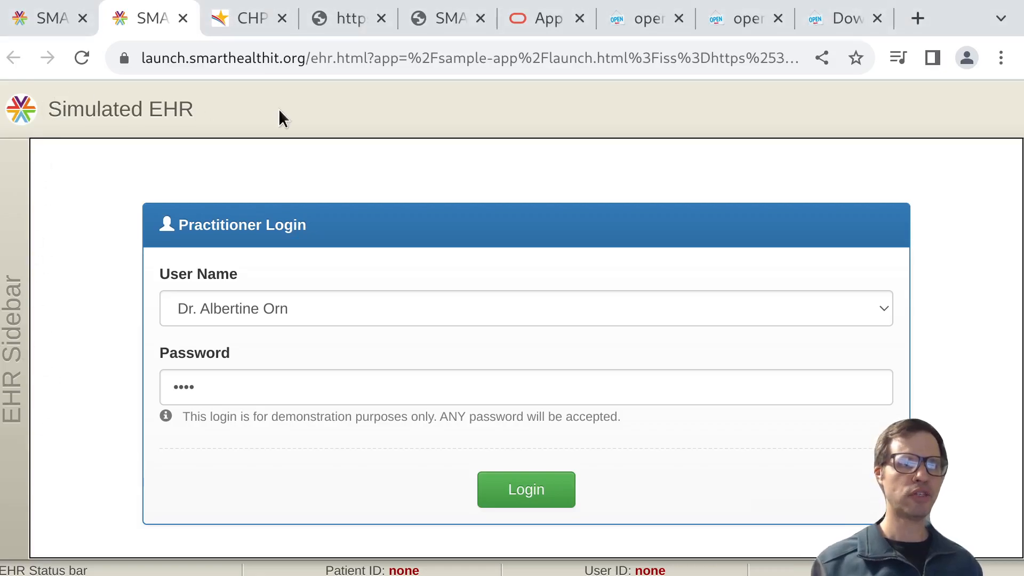
# - Log in as the practitioner and choose the patient to launch the app for
pyautogui.click(525, 489)
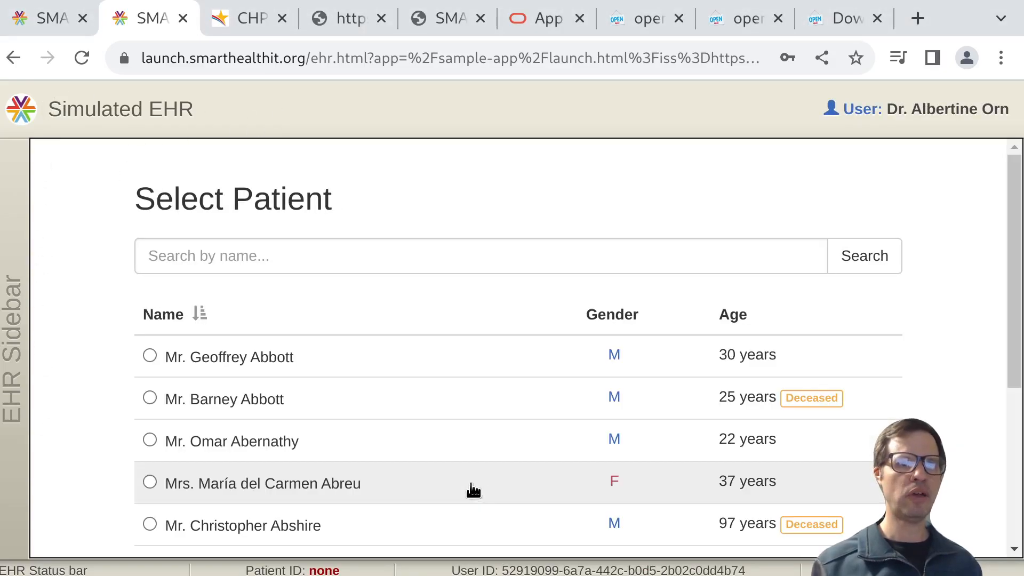
pyautogui.moveTo(245, 558)
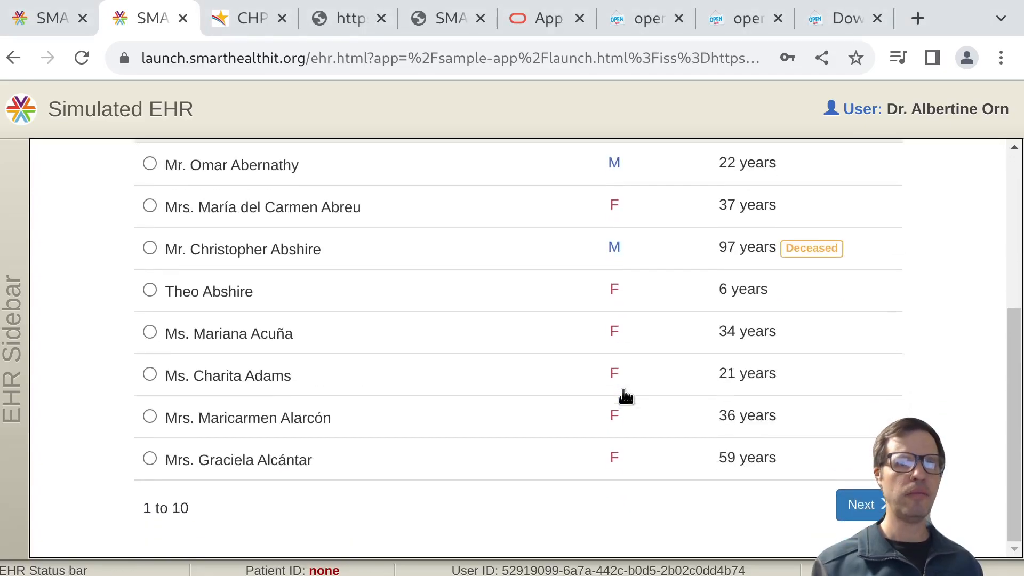
pyautogui.click(228, 333)
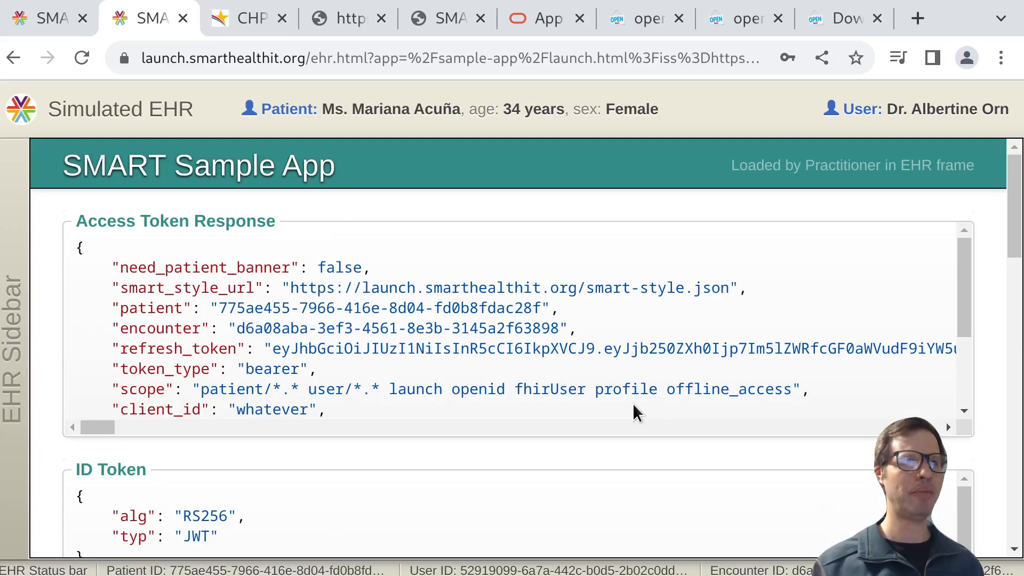
pyautogui.moveTo(917, 119)
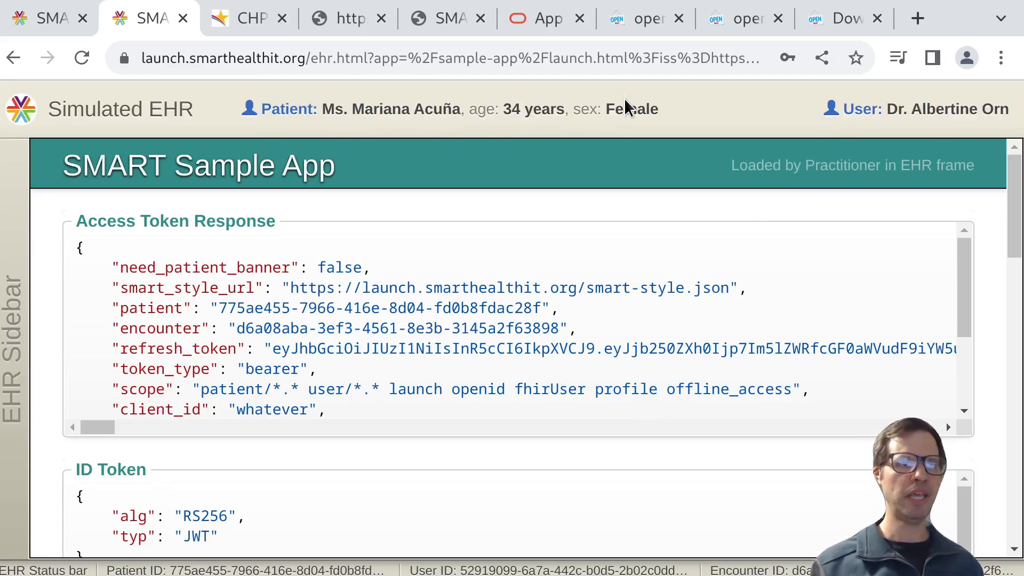
pyautogui.moveTo(46, 324)
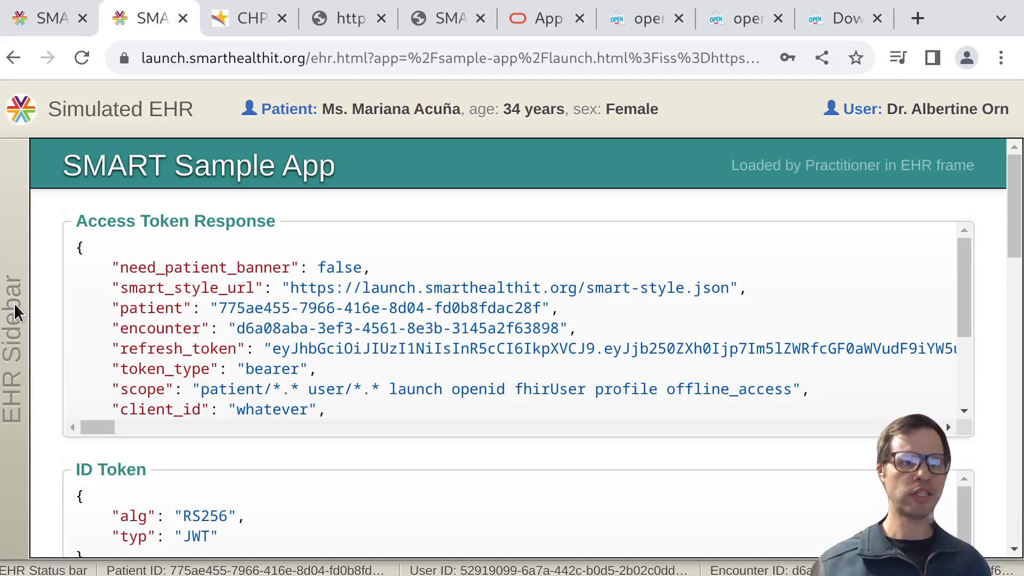
pyautogui.moveTo(243, 202)
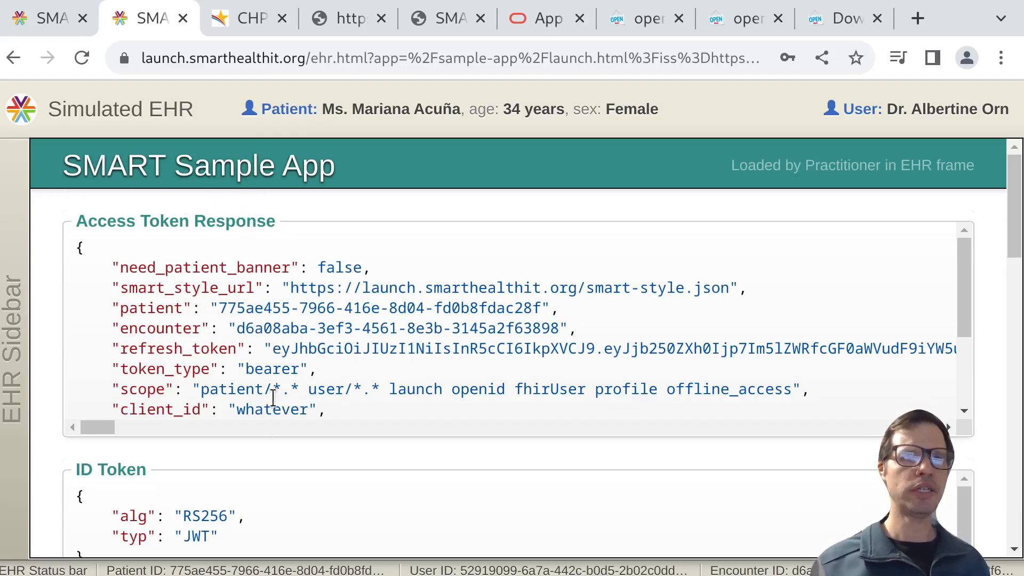
pyautogui.moveTo(264, 131)
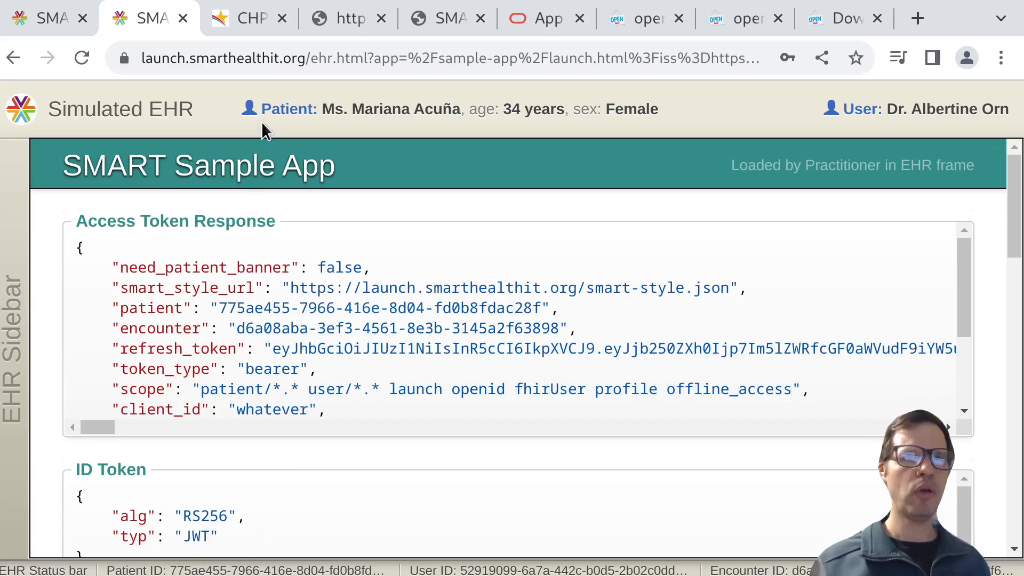
pyautogui.moveTo(261, 109); pyautogui.dragTo(658, 108)
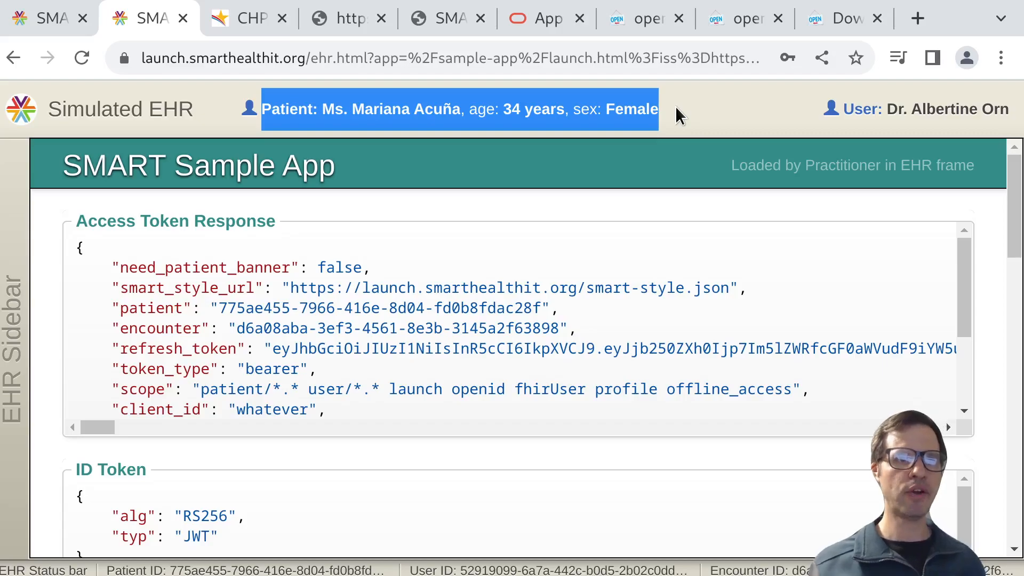
pyautogui.moveTo(395, 116)
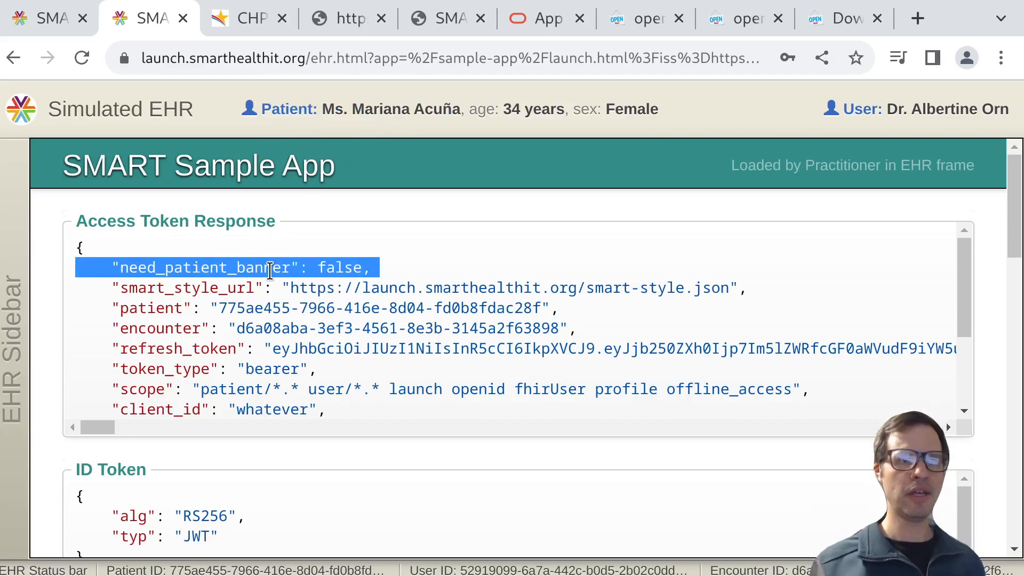
pyautogui.doubleClick(340, 267)
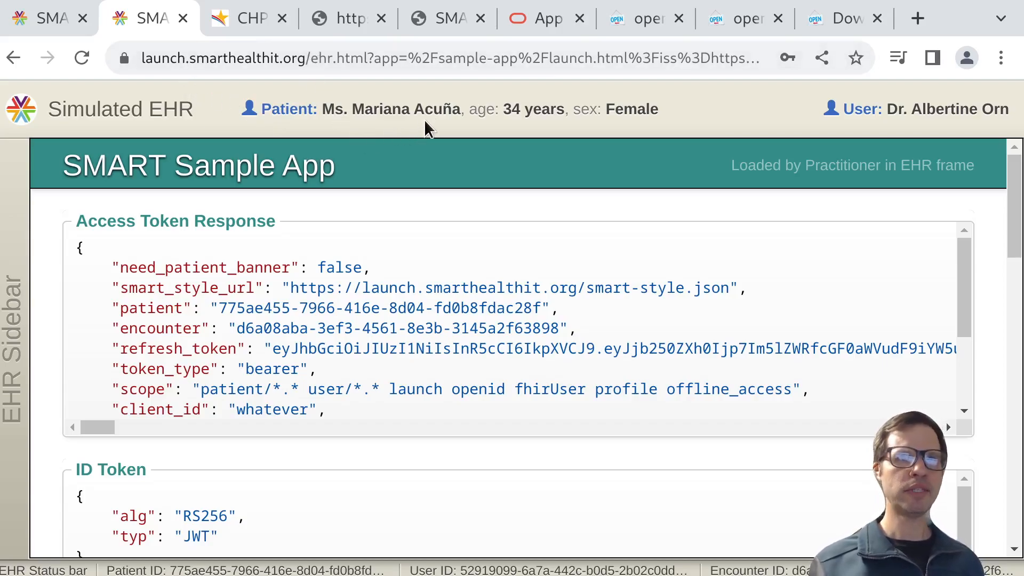
pyautogui.moveTo(435, 123)
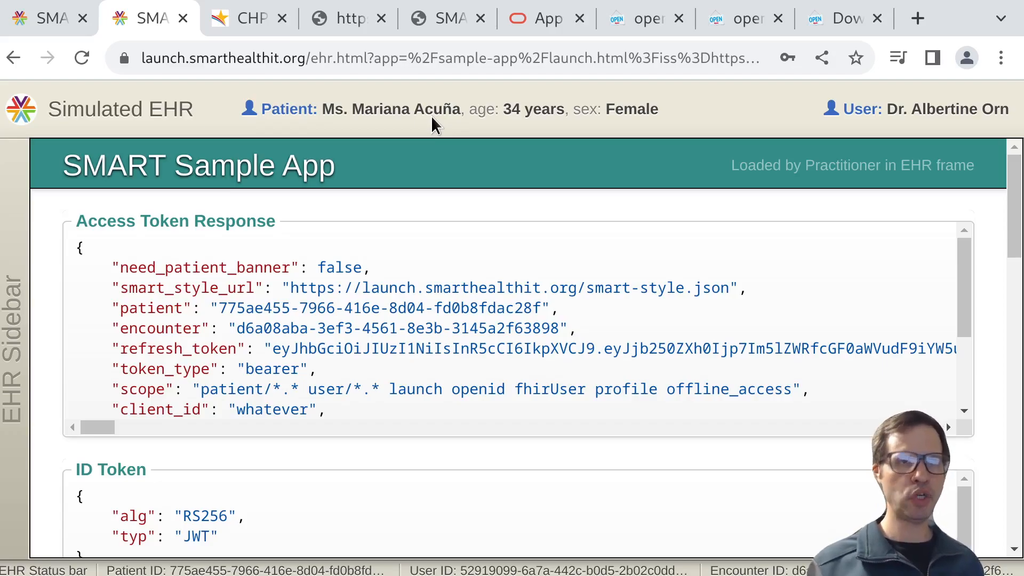
pyautogui.click(247, 18)
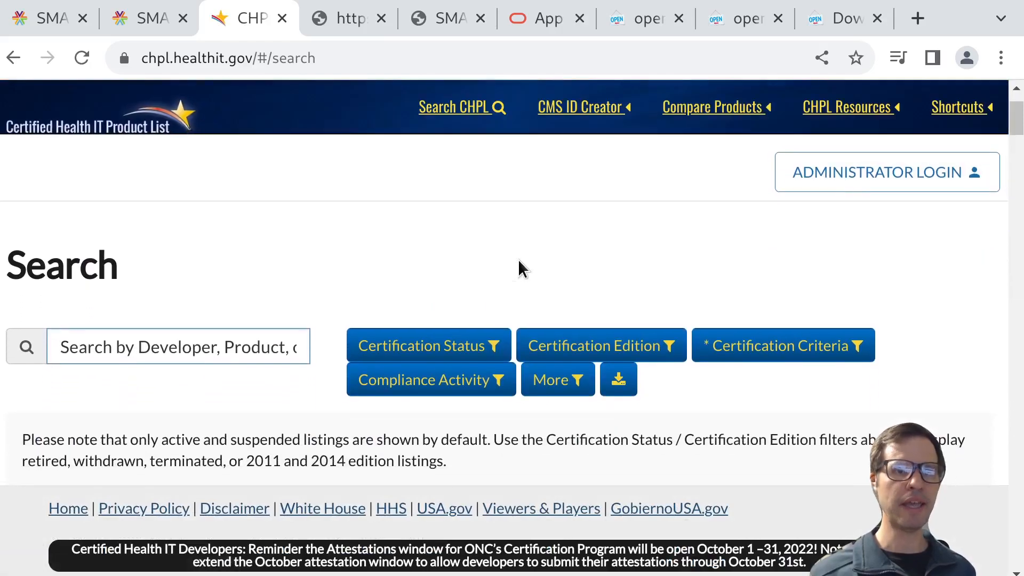
pyautogui.moveTo(431, 379)
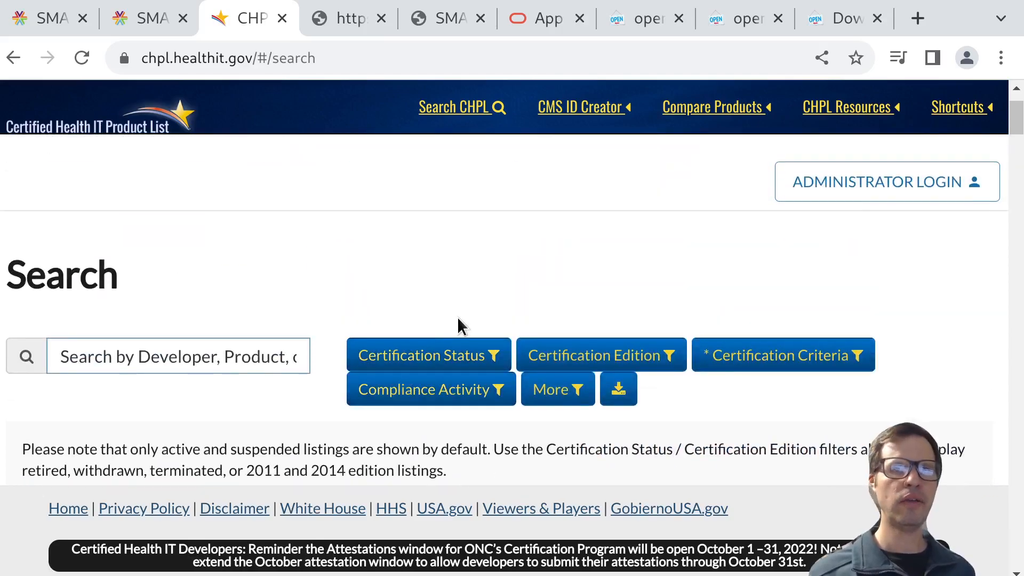
# - Exclude plain 2015 edition listings so only 2015 Cures Update results remain, and show the criteria filter
pyautogui.click(598, 354)
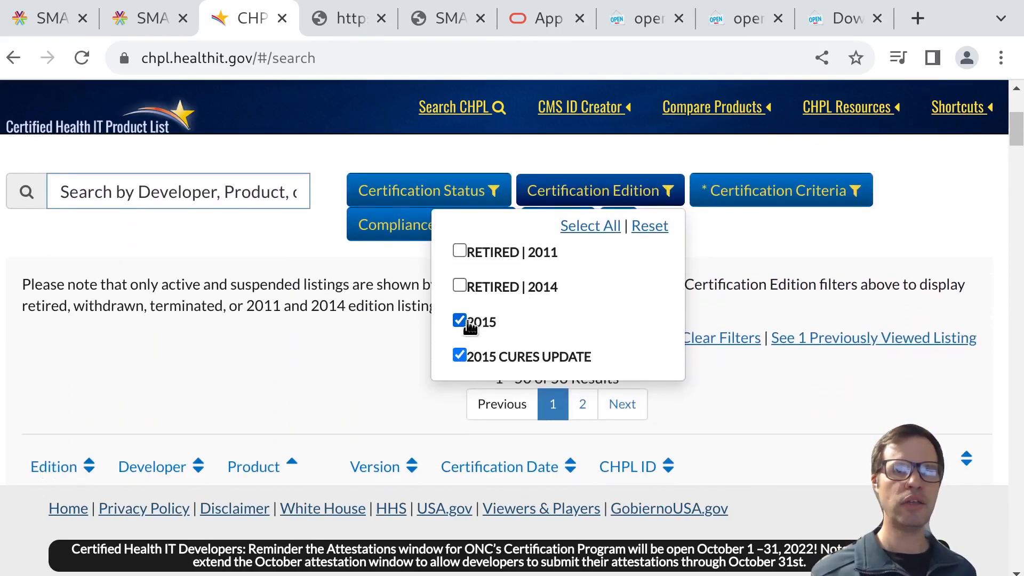
pyautogui.click(460, 320)
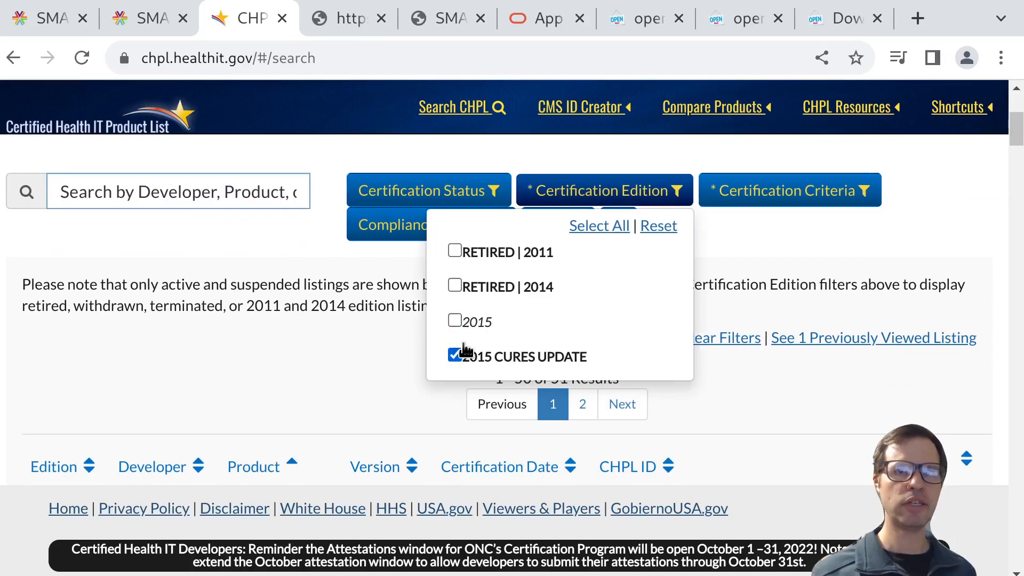
pyautogui.moveTo(802, 273)
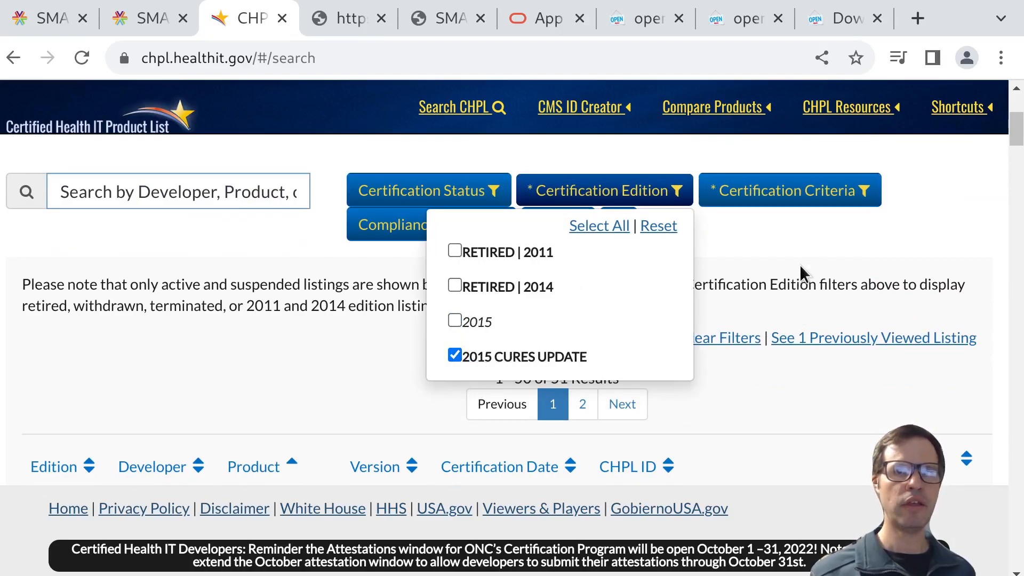
pyautogui.click(788, 190)
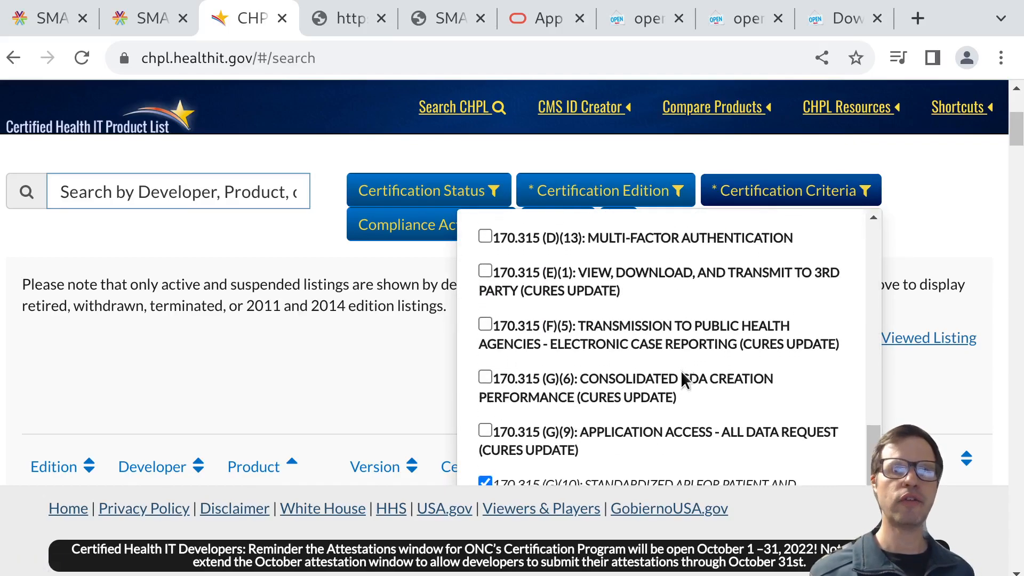
# - Browse down through the 51 filtered certified listings
pyautogui.scroll(-3)
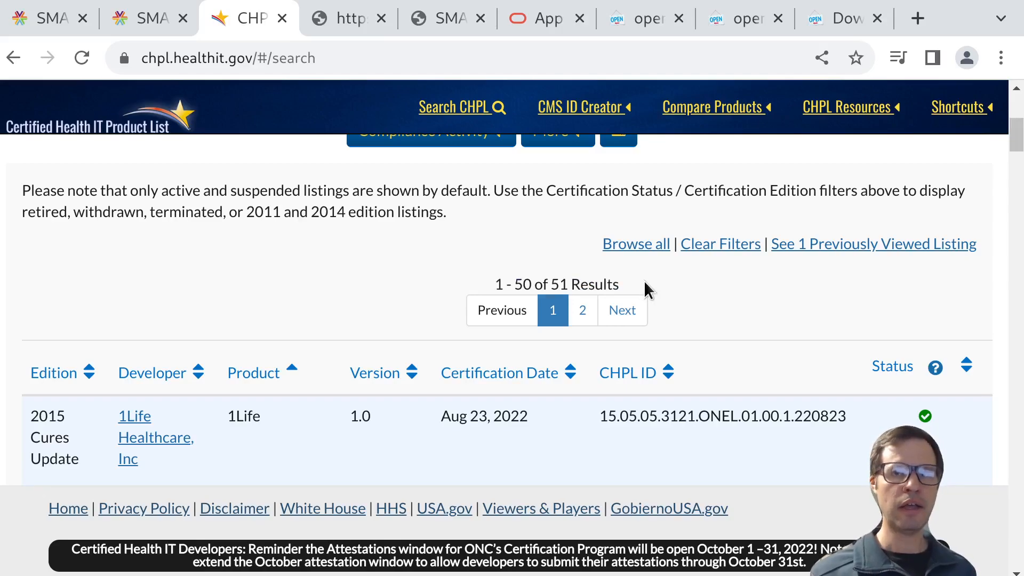
pyautogui.moveTo(751, 326)
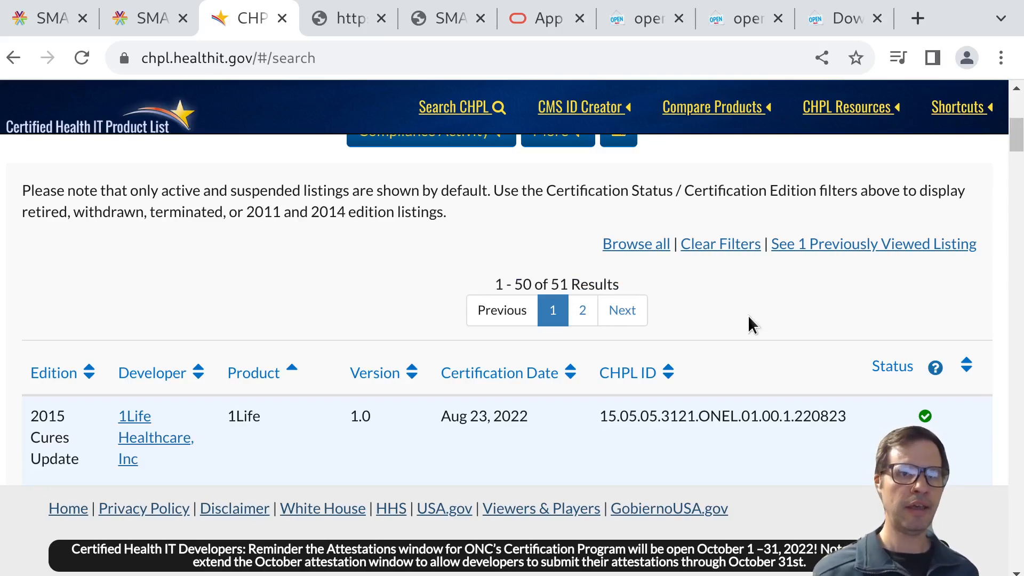
pyautogui.scroll(-3)
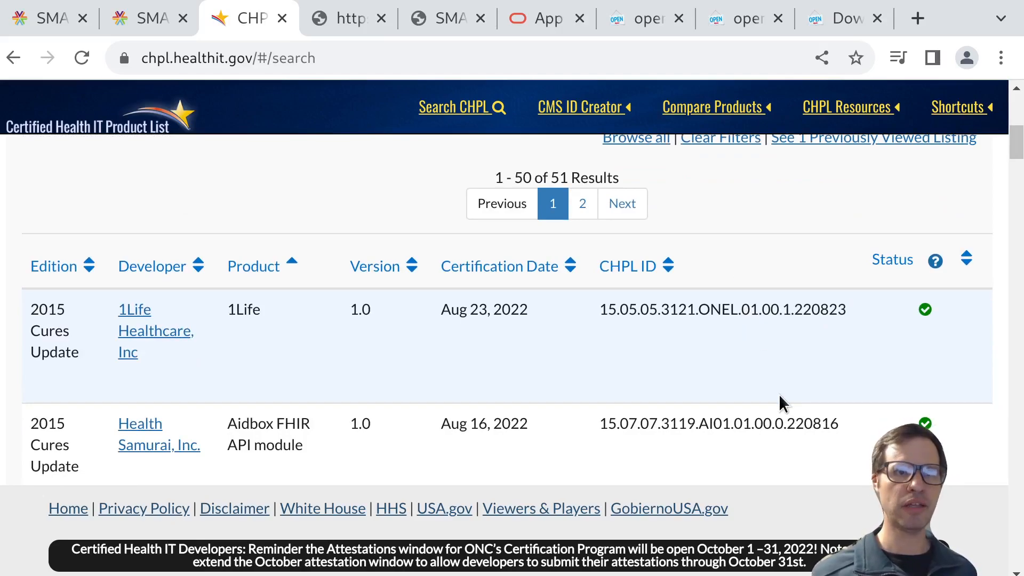
pyautogui.scroll(-3)
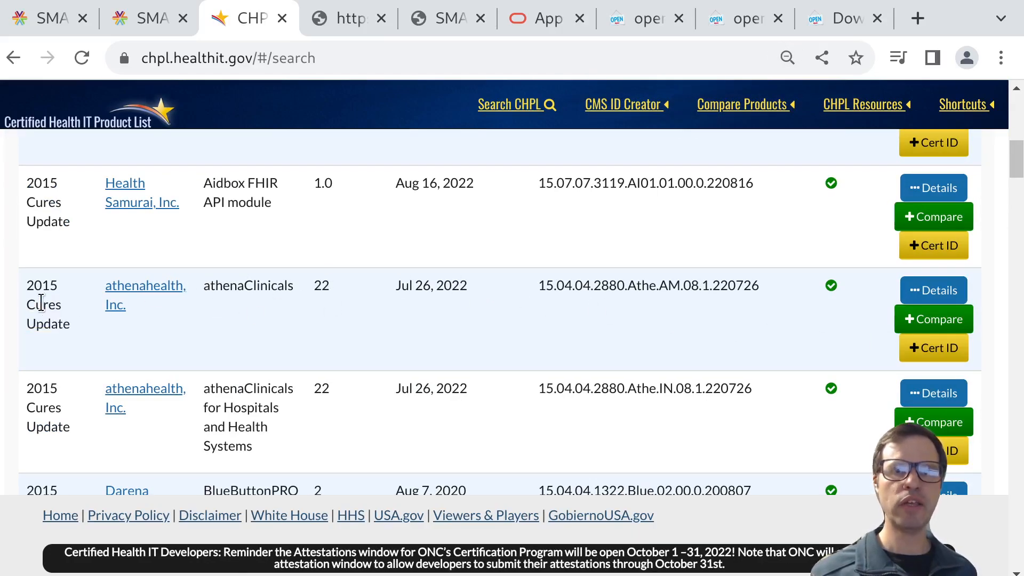
pyautogui.moveTo(933, 319)
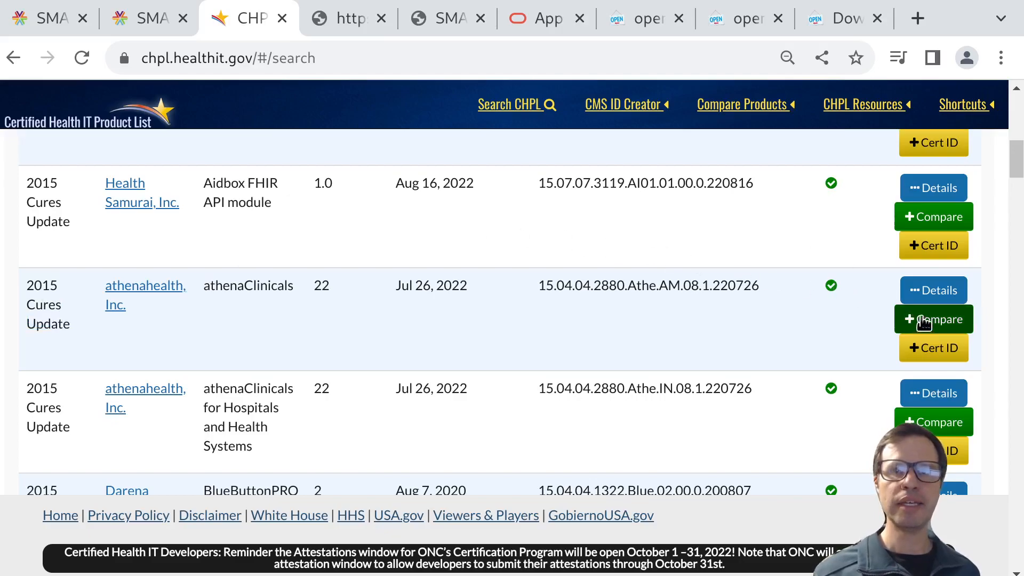
# - View the athenaClinicals listing and expand test details for the 170.315 (g)(10) criterion
pyautogui.click(933, 290)
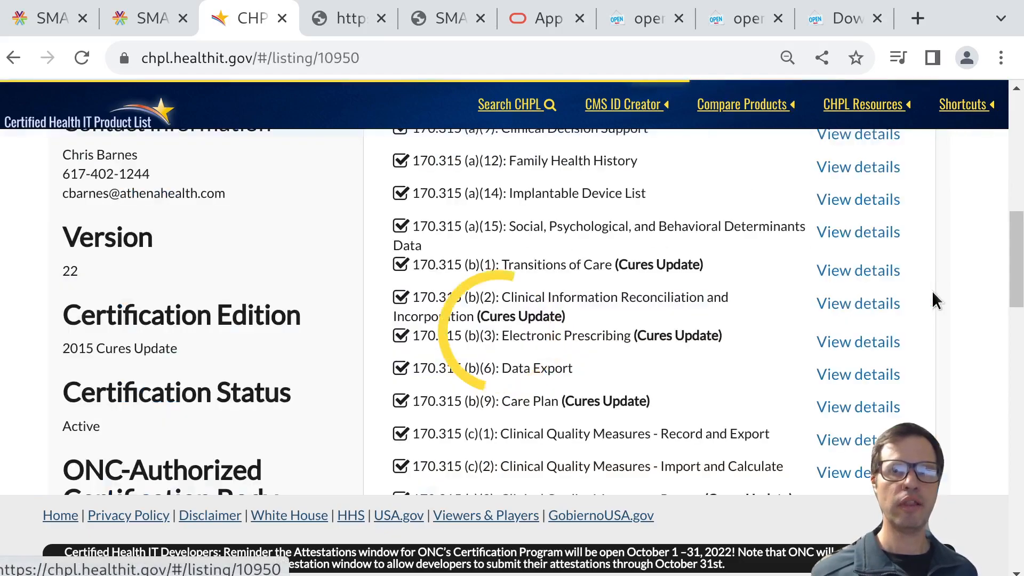
pyautogui.scroll(-3)
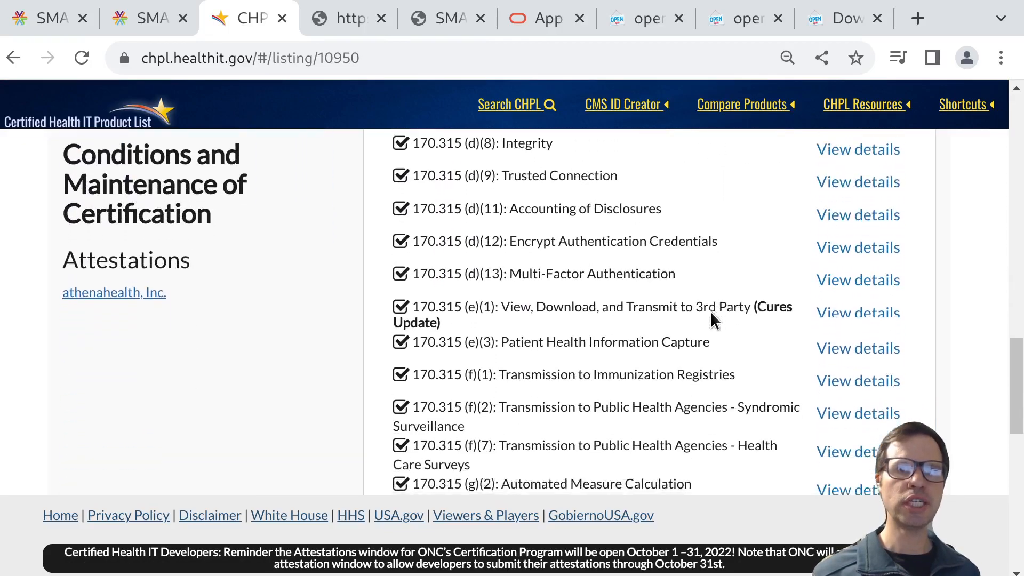
pyautogui.scroll(-3)
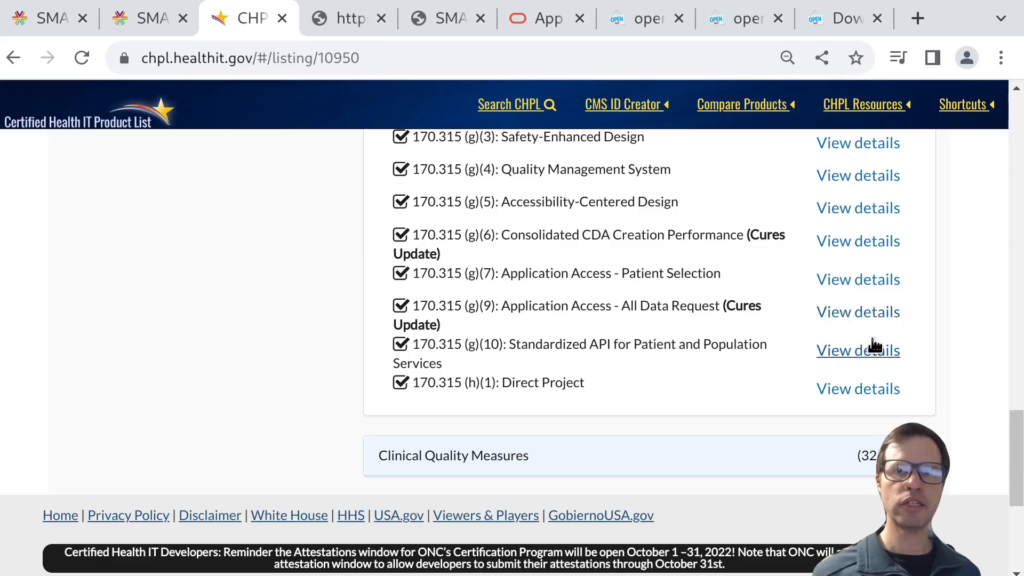
pyautogui.click(858, 350)
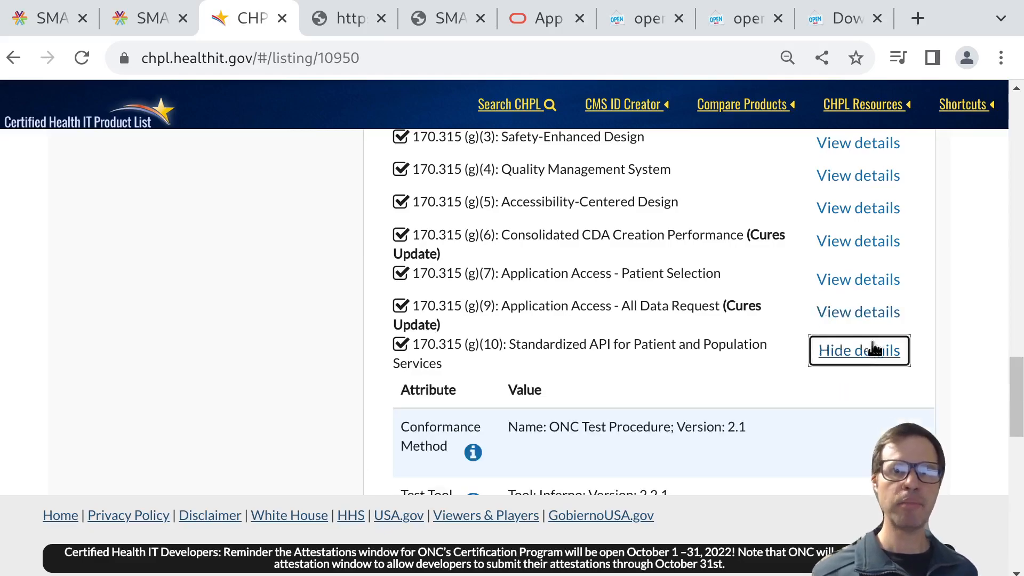
pyautogui.moveTo(843, 392)
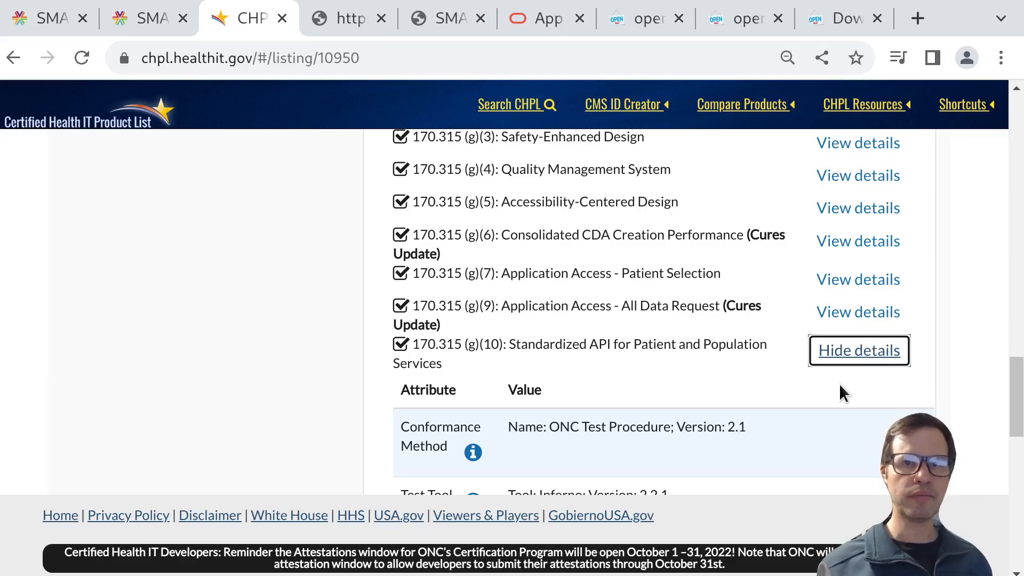
# - Read down the g(10) details to the API Documentation row
pyautogui.scroll(-3)
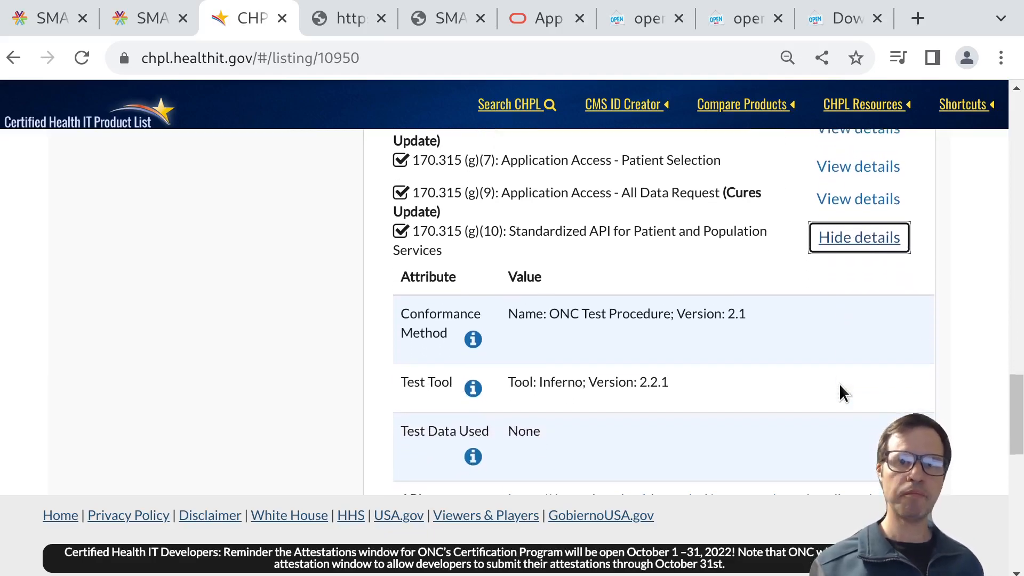
pyautogui.scroll(-3)
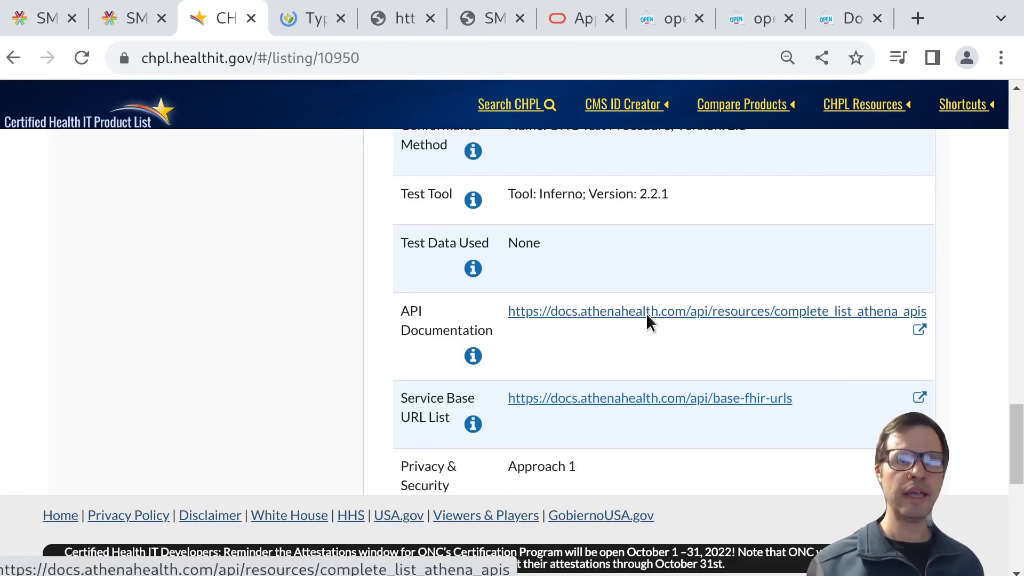
pyautogui.scroll(-3)
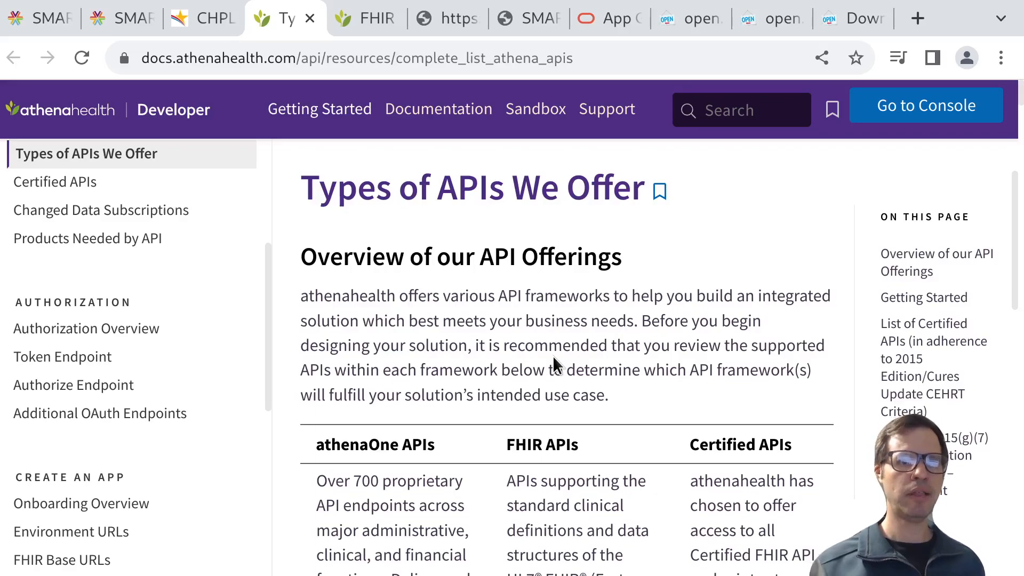
# - Read the Types of APIs overview, then move via CHPL to the FHIR Base URLs page and the athenaNet video
pyautogui.scroll(-3)
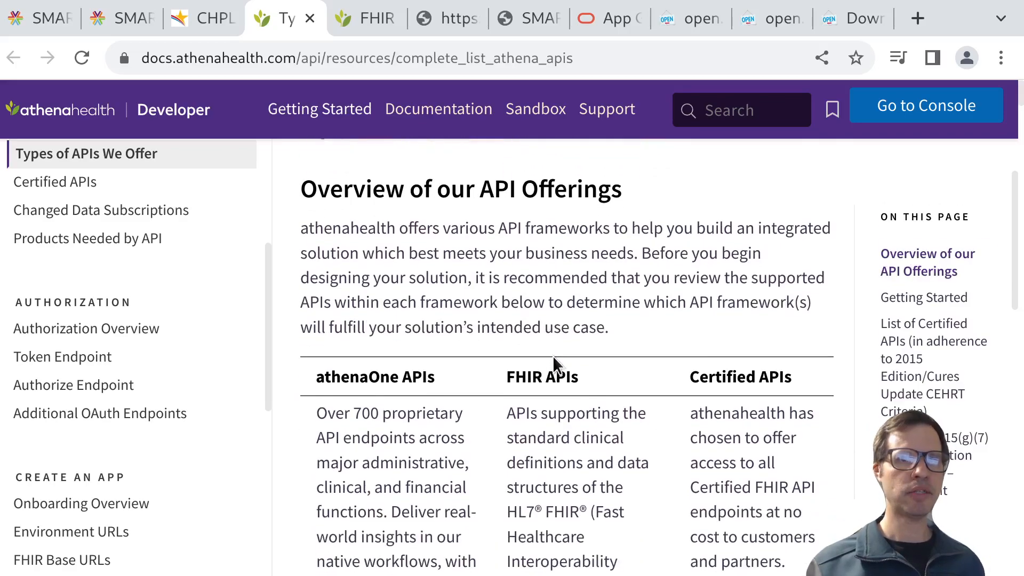
pyautogui.scroll(-3)
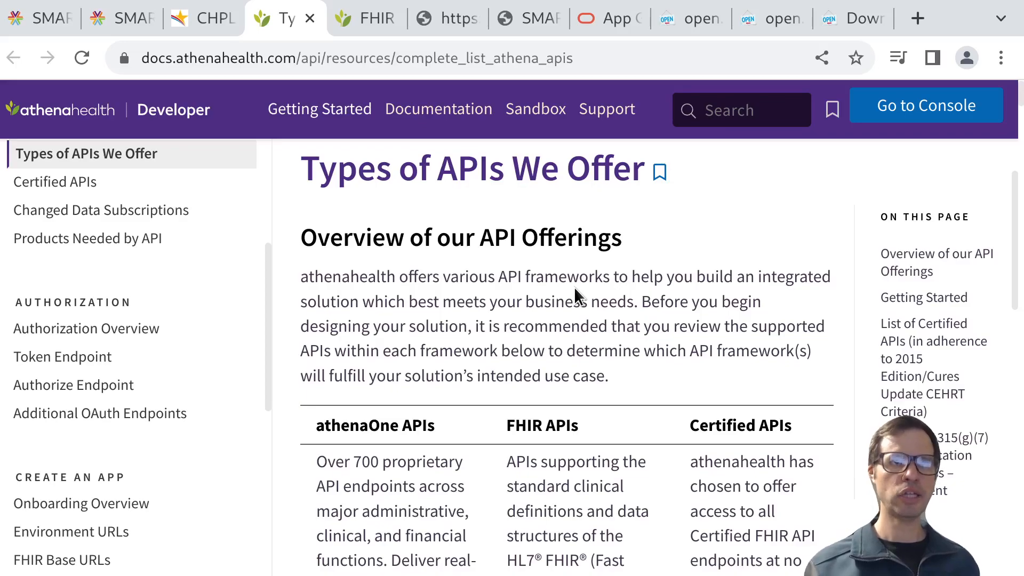
pyautogui.click(199, 17)
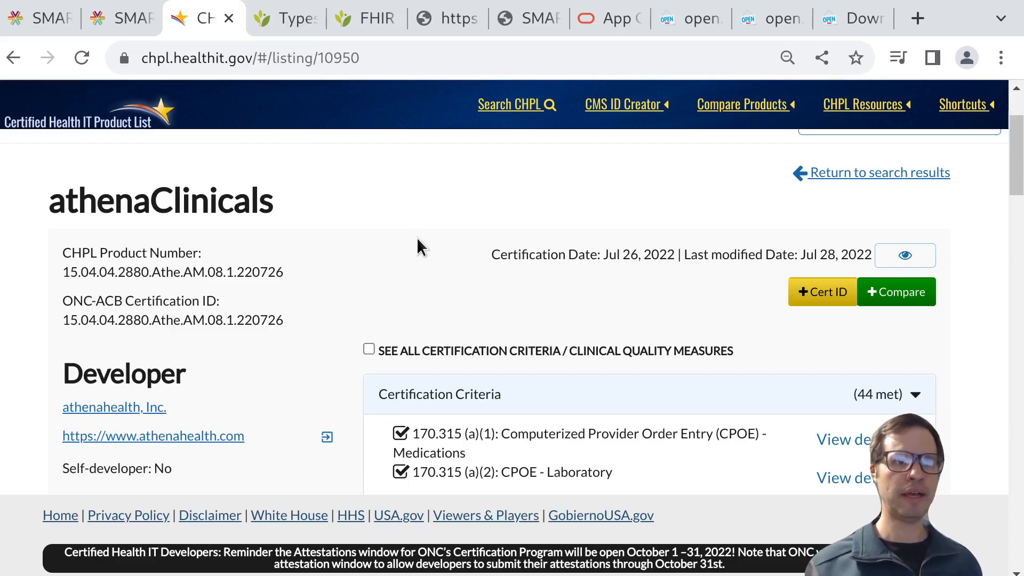
pyautogui.click(284, 17)
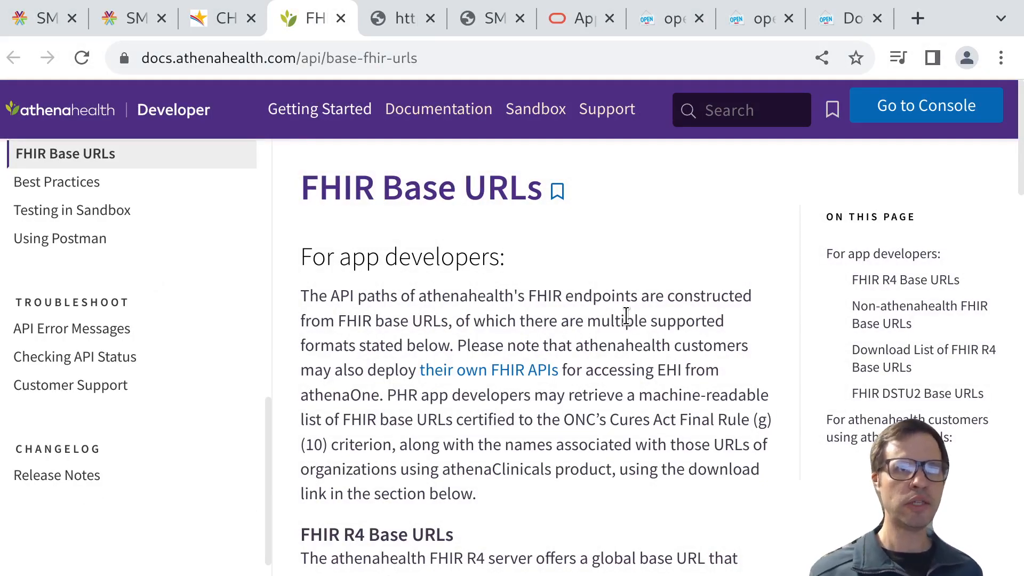
pyautogui.click(401, 17)
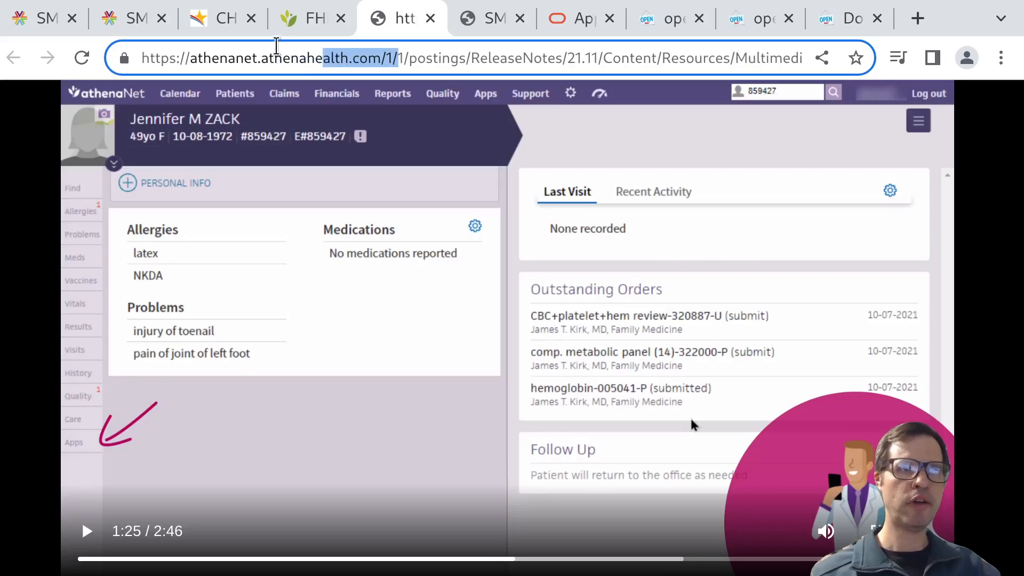
# - Scrub the athenaNet demo video around the patient chart and pain map scenes
pyautogui.click(85, 531)
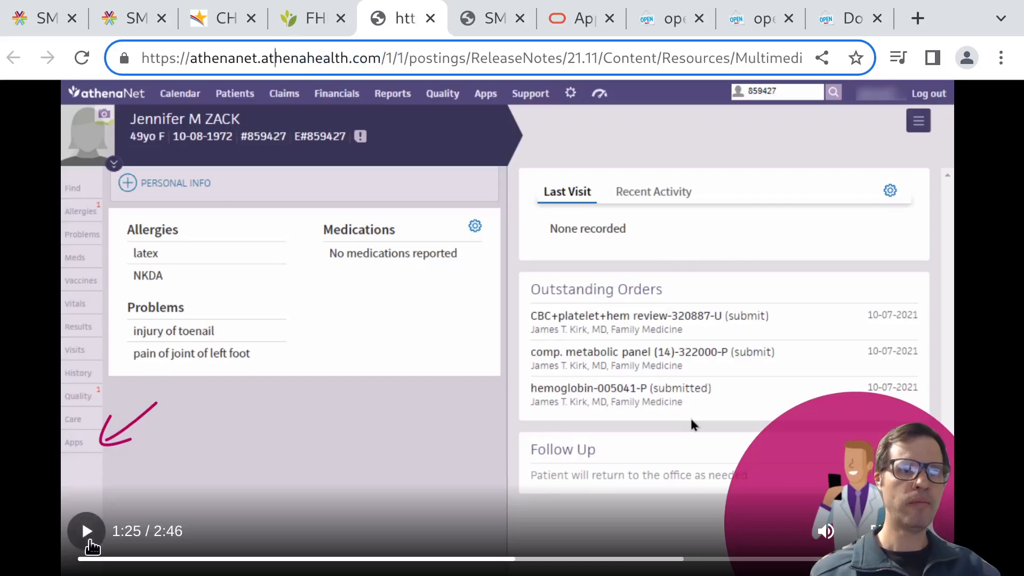
pyautogui.moveTo(190, 451)
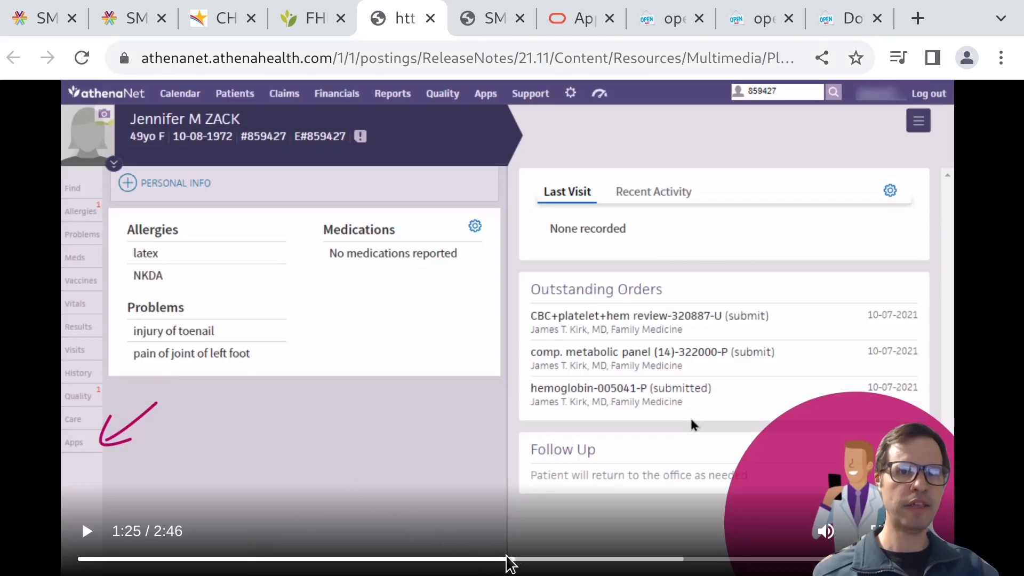
pyautogui.moveTo(509, 558); pyautogui.dragTo(460, 558)
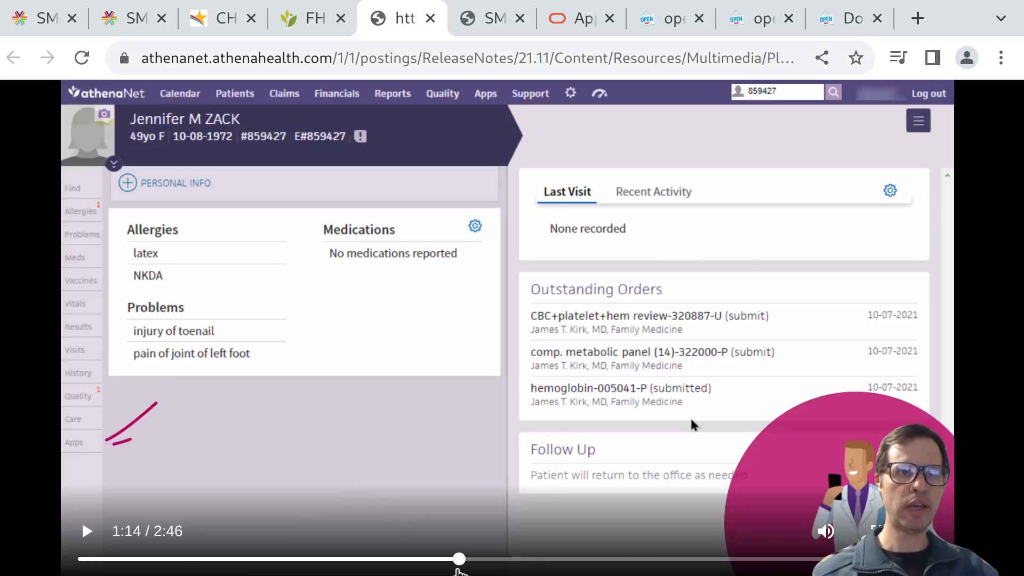
pyautogui.moveTo(460, 559); pyautogui.dragTo(381, 559)
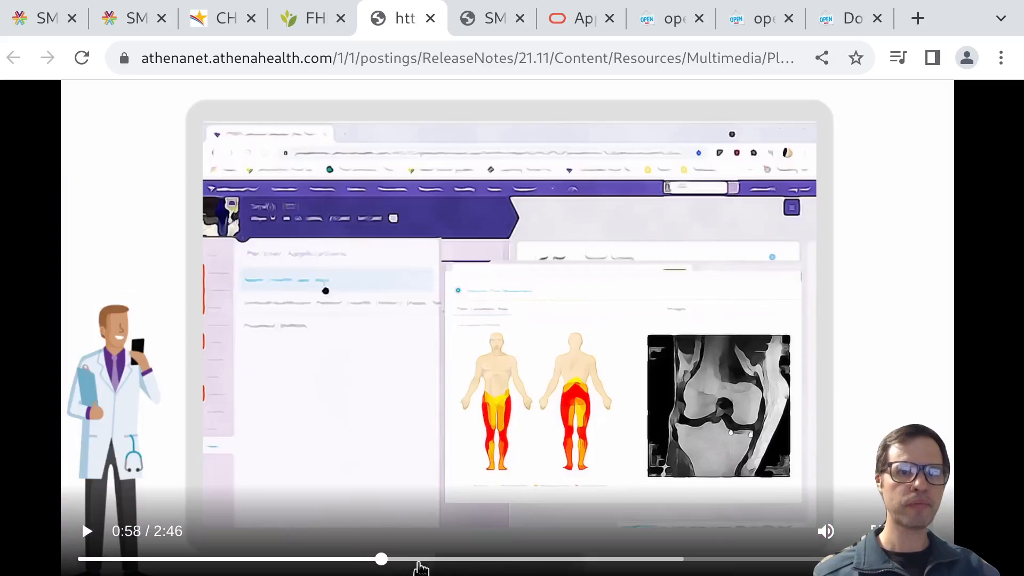
pyautogui.moveTo(382, 558); pyautogui.dragTo(459, 558)
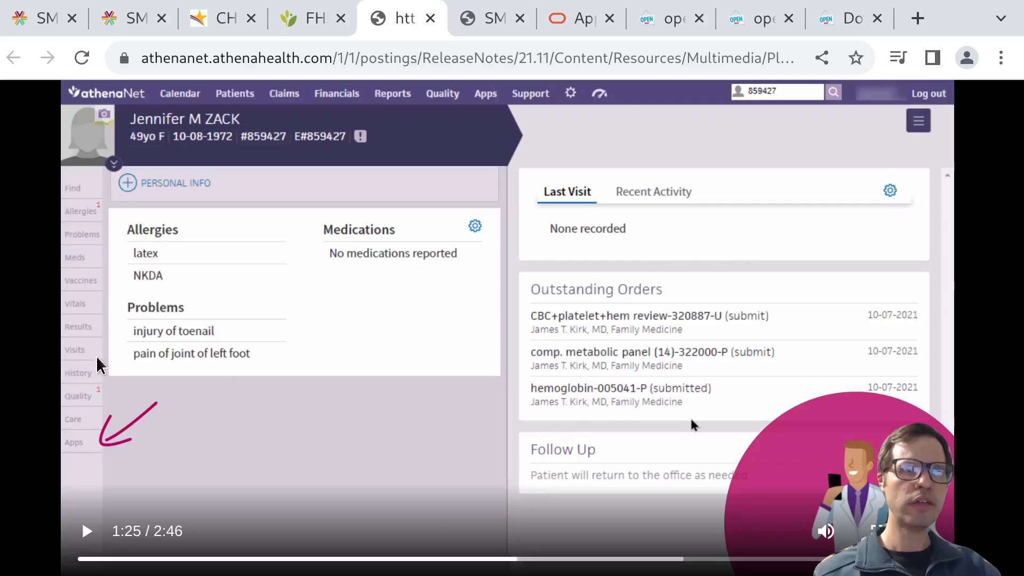
pyautogui.moveTo(481, 506)
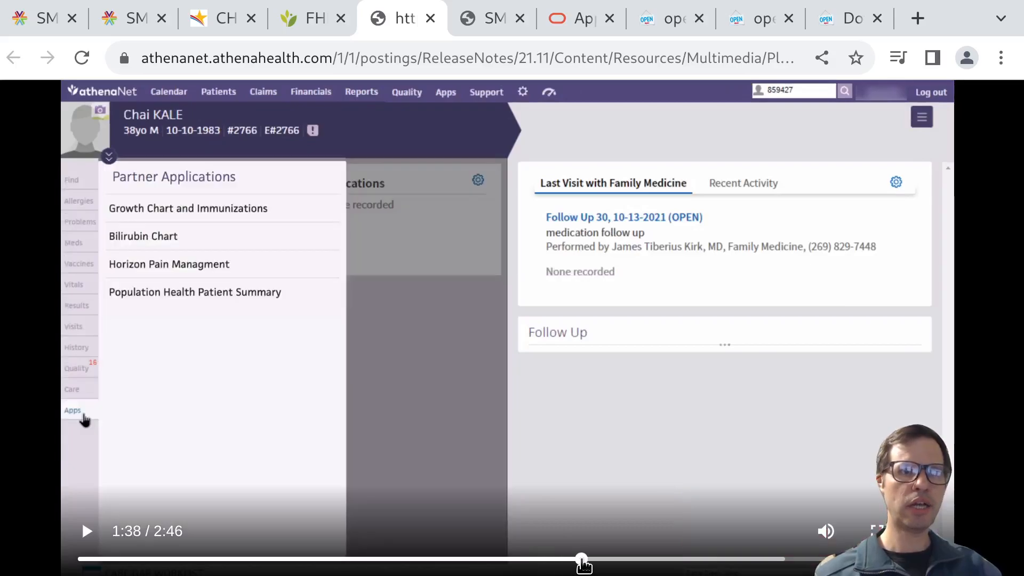
pyautogui.moveTo(260, 191)
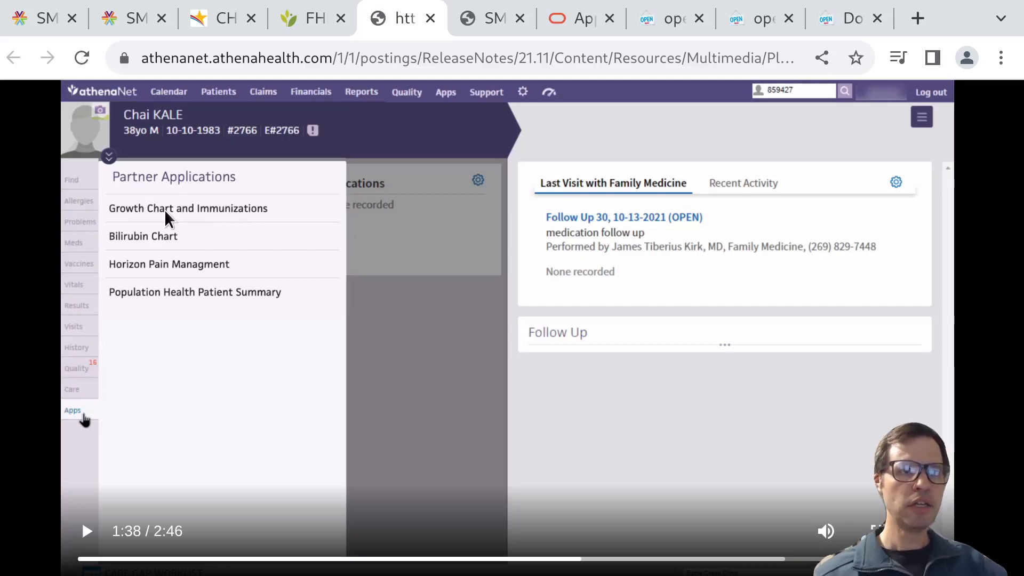
pyautogui.moveTo(405, 372)
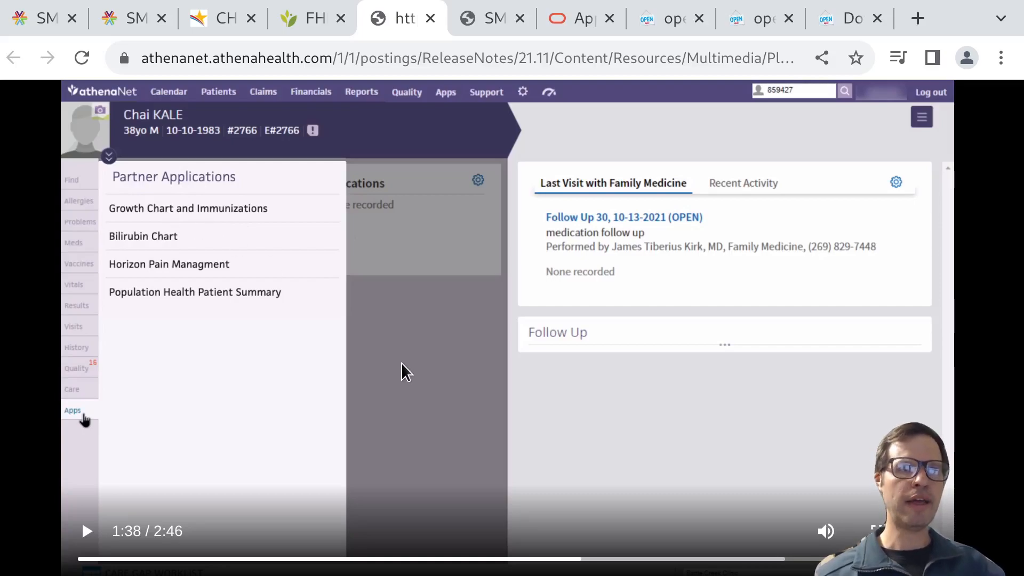
pyautogui.moveTo(193, 232)
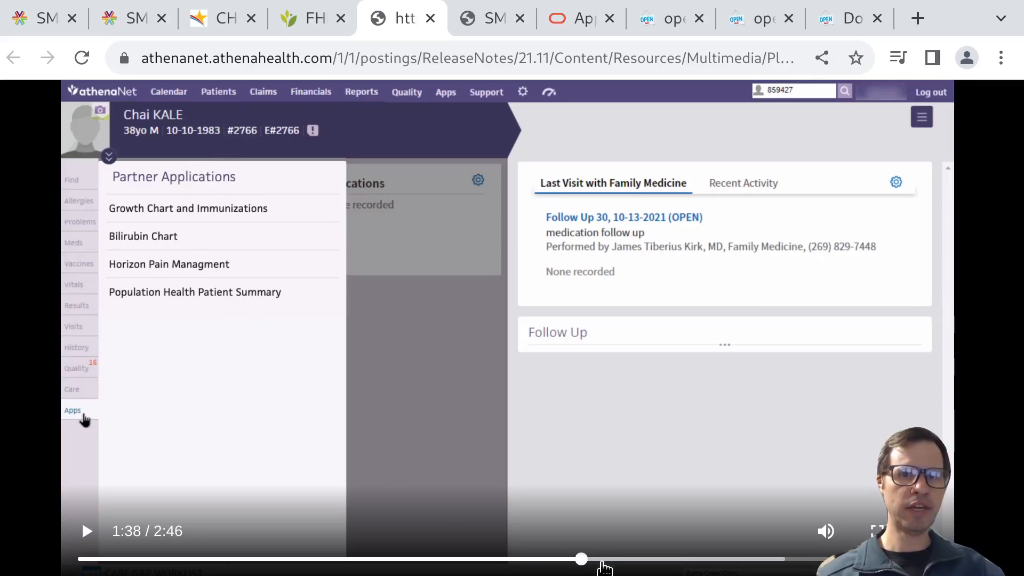
# - Seek to the Horizon Pain Management app demo near 1:51, briefly checking the simulated EHR page
pyautogui.click(169, 264)
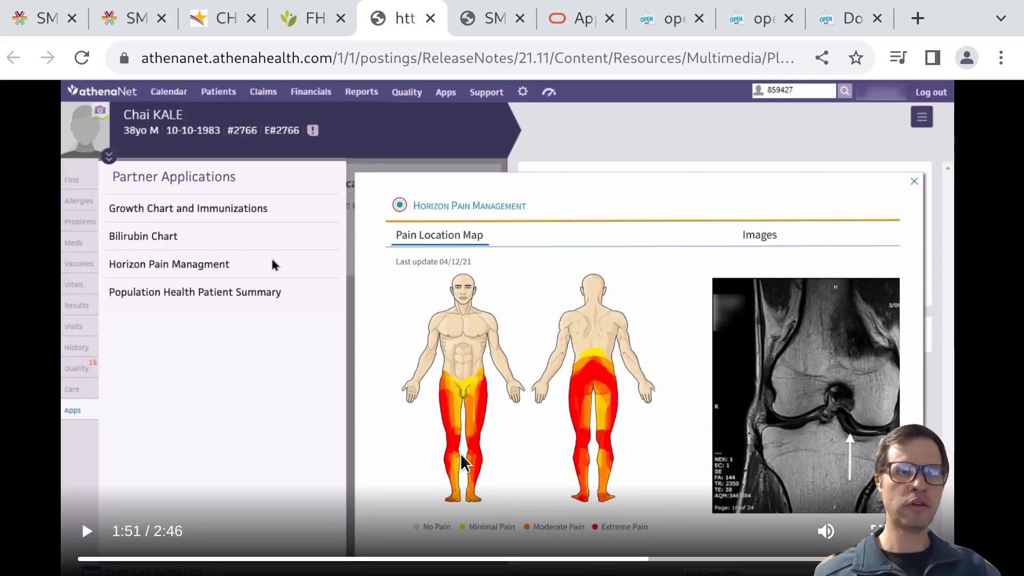
pyautogui.moveTo(262, 291)
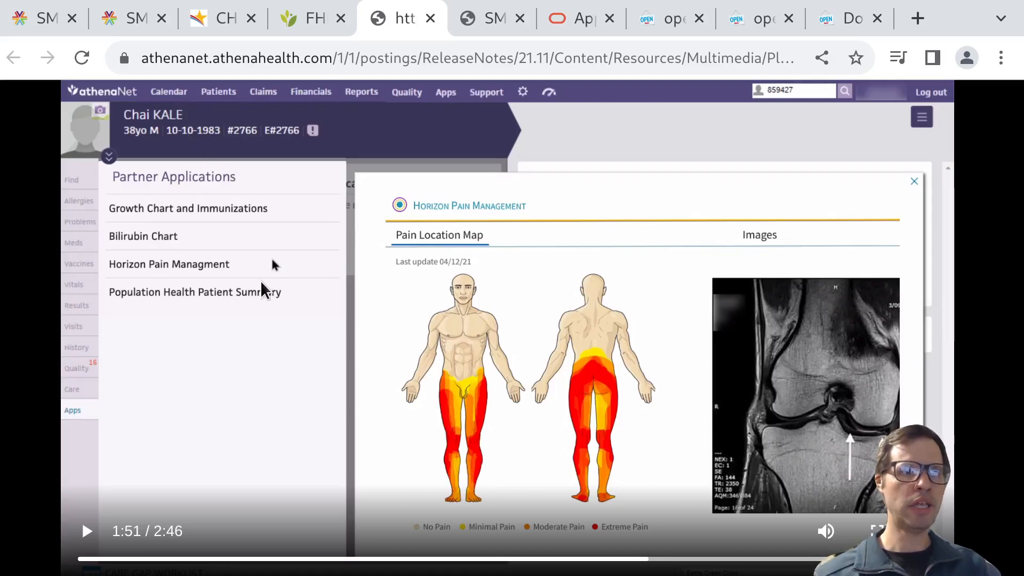
pyautogui.click(134, 17)
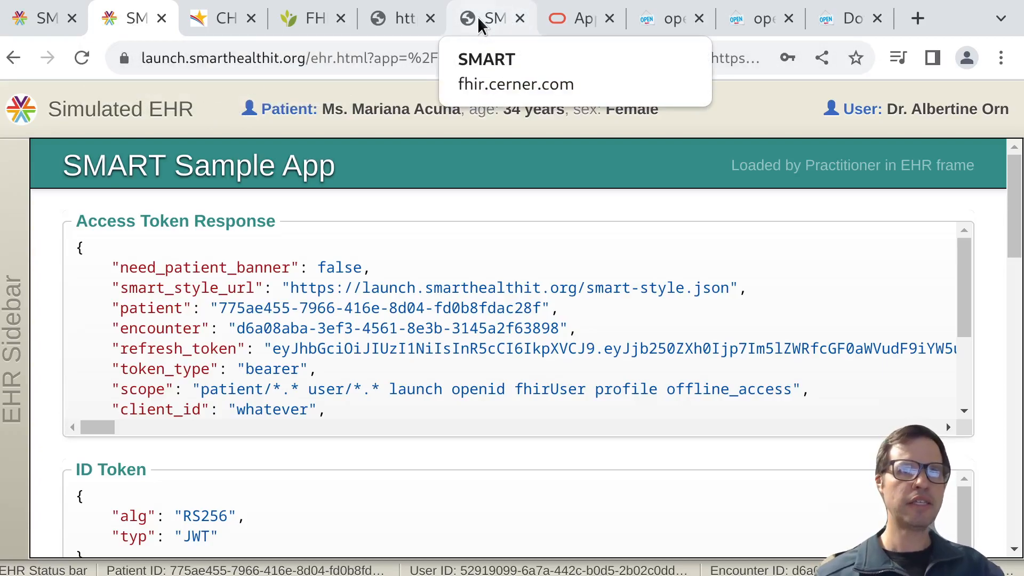
pyautogui.click(401, 18)
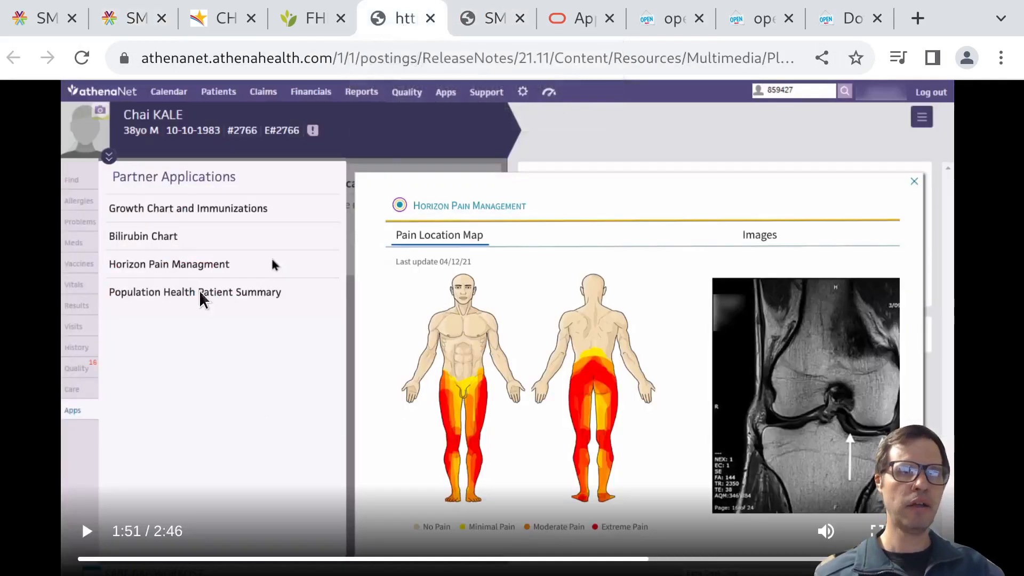
pyautogui.moveTo(418, 222)
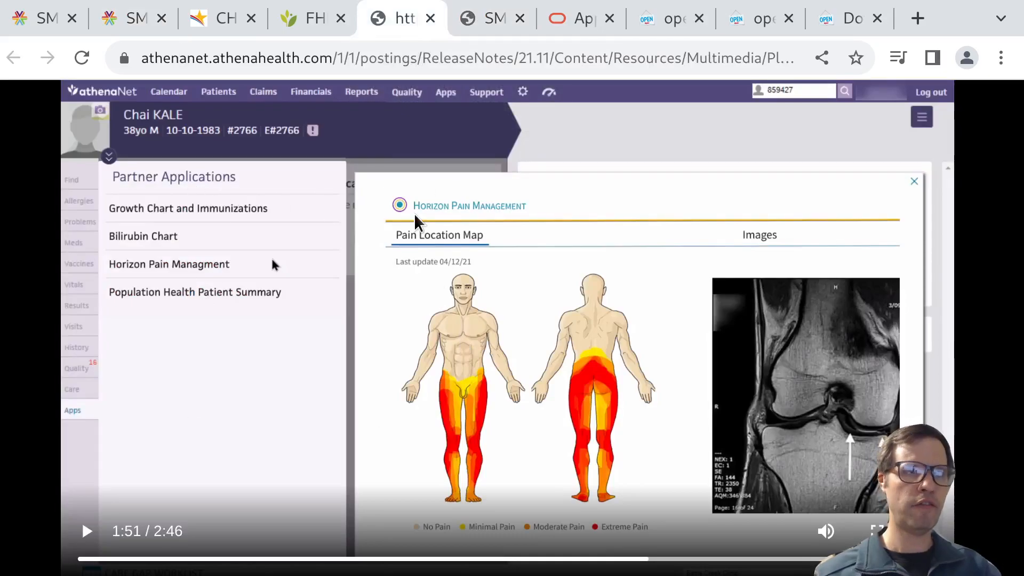
pyautogui.moveTo(372, 483)
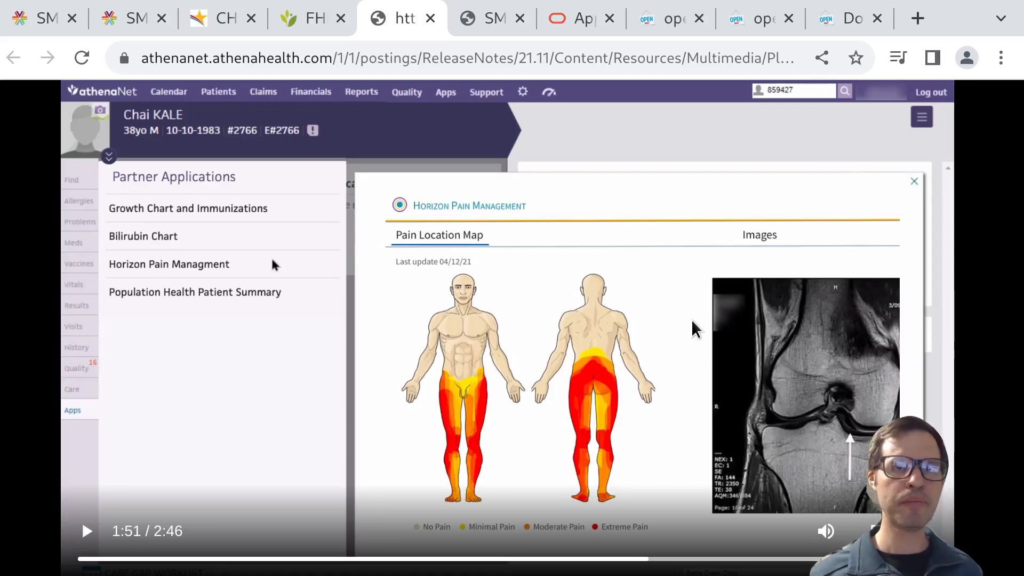
pyautogui.click(490, 18)
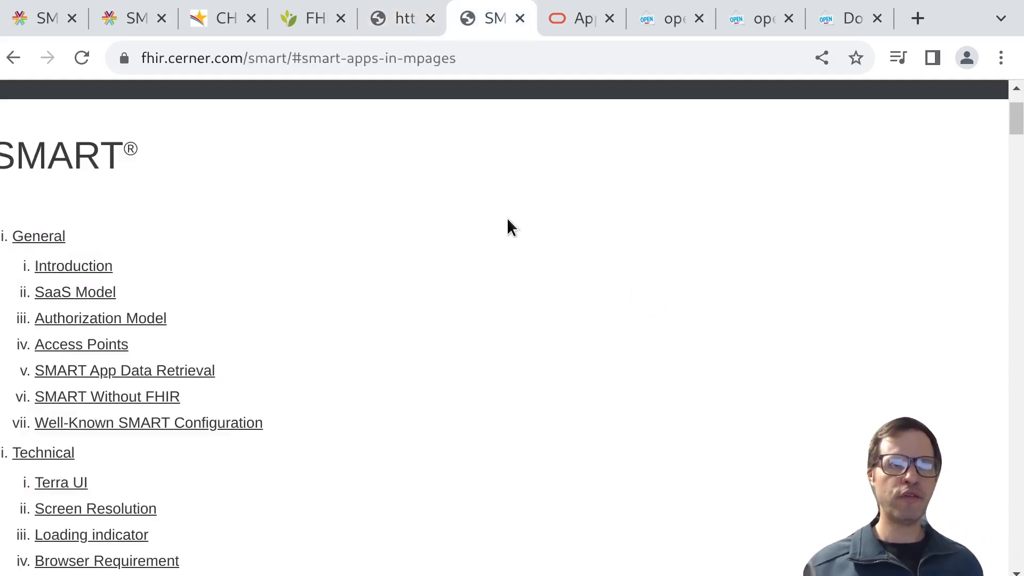
pyautogui.moveTo(371, 348)
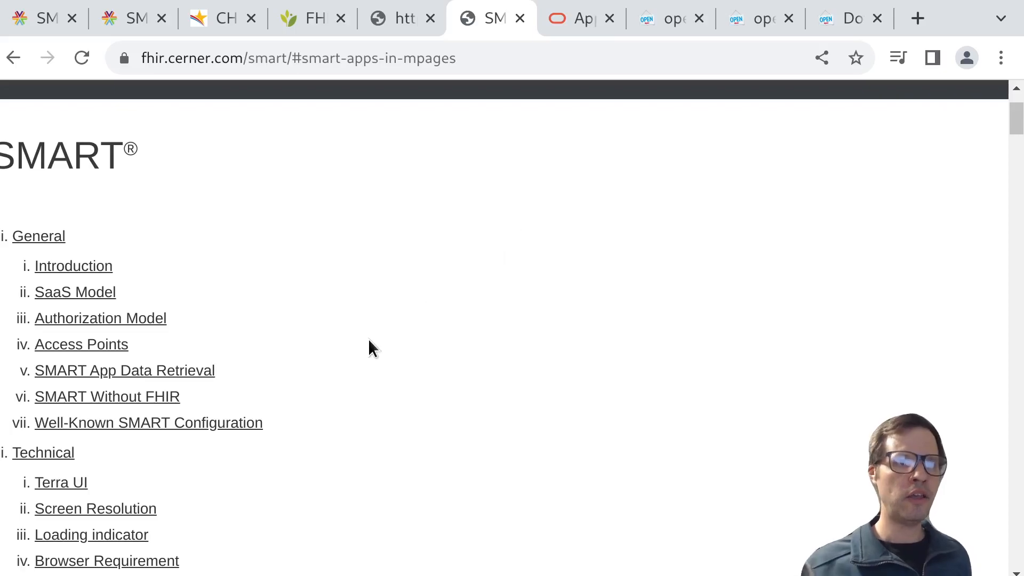
pyautogui.scroll(-3)
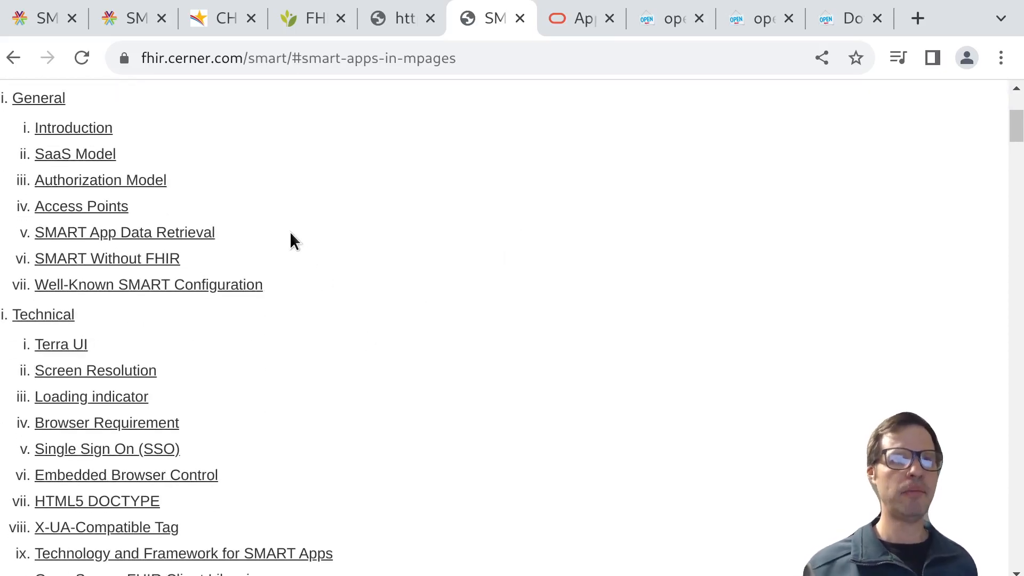
pyautogui.moveTo(203, 140)
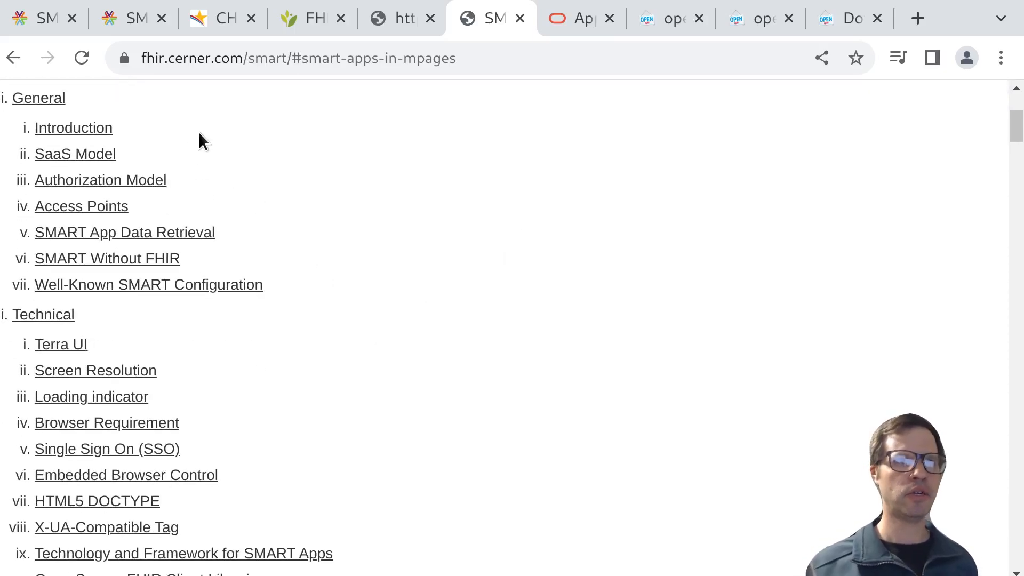
pyautogui.moveTo(81, 205)
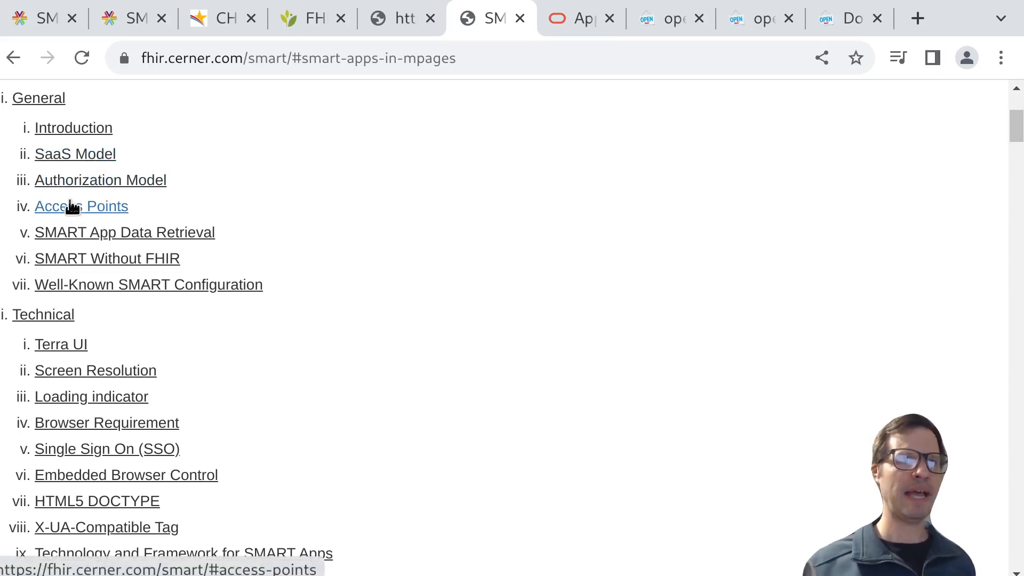
pyautogui.click(81, 206)
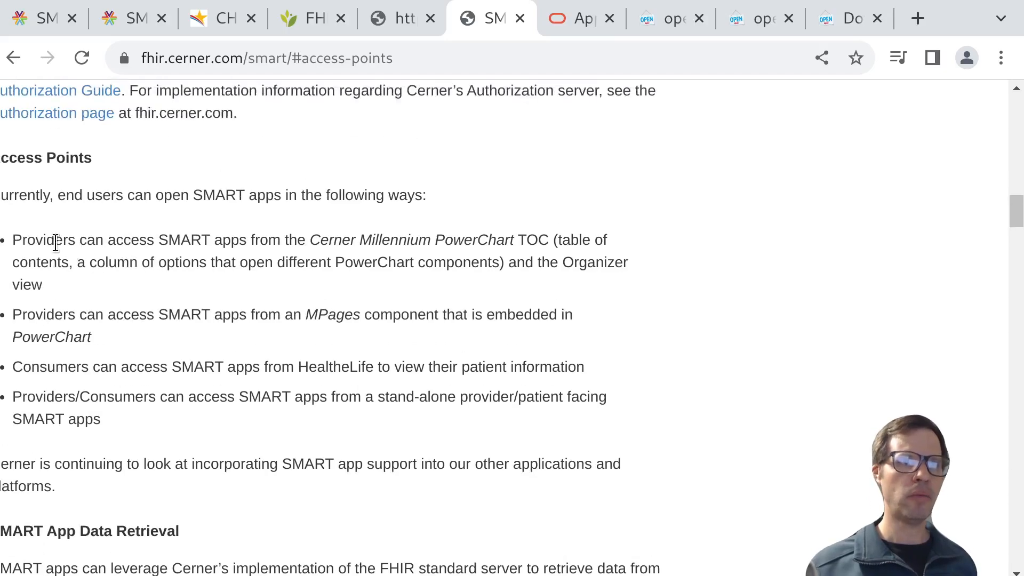
pyautogui.moveTo(531, 238)
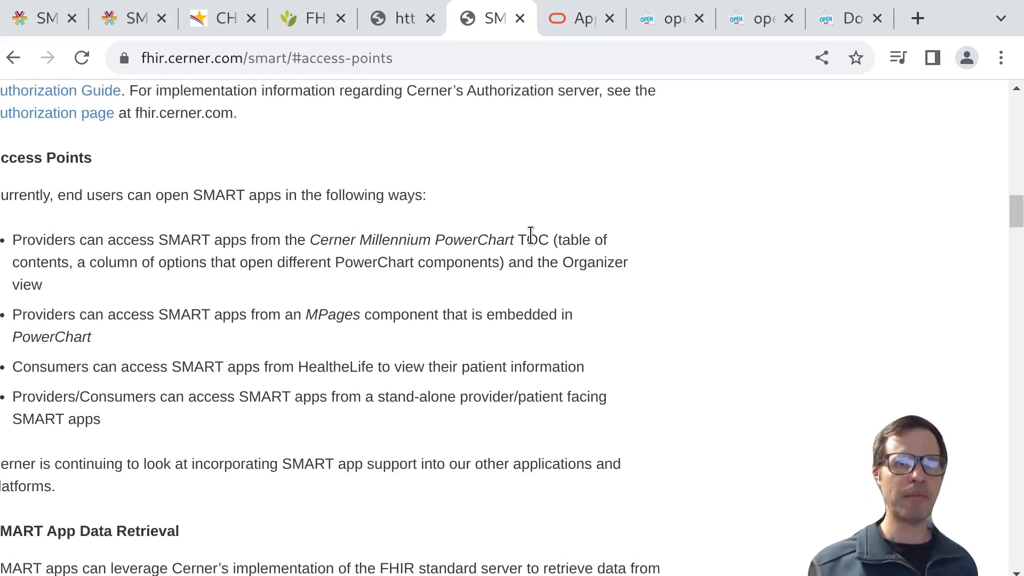
pyautogui.doubleClick(533, 239)
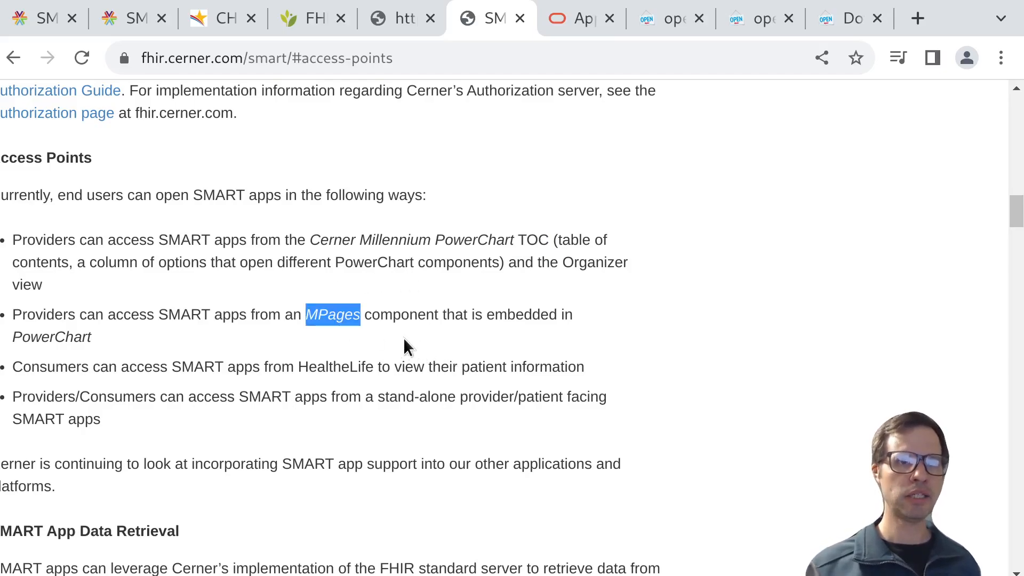
pyautogui.moveTo(372, 314)
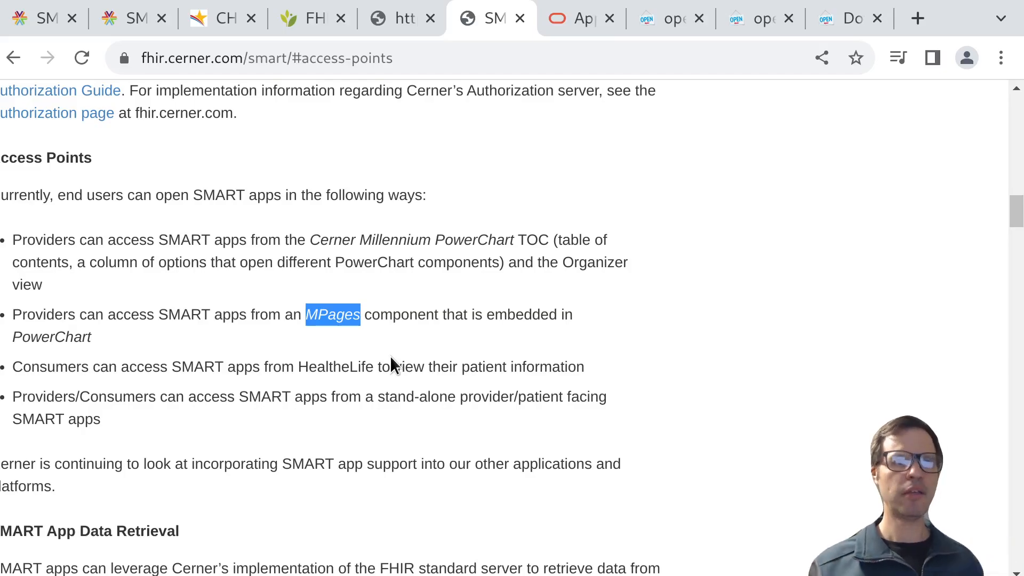
pyautogui.moveTo(604, 372)
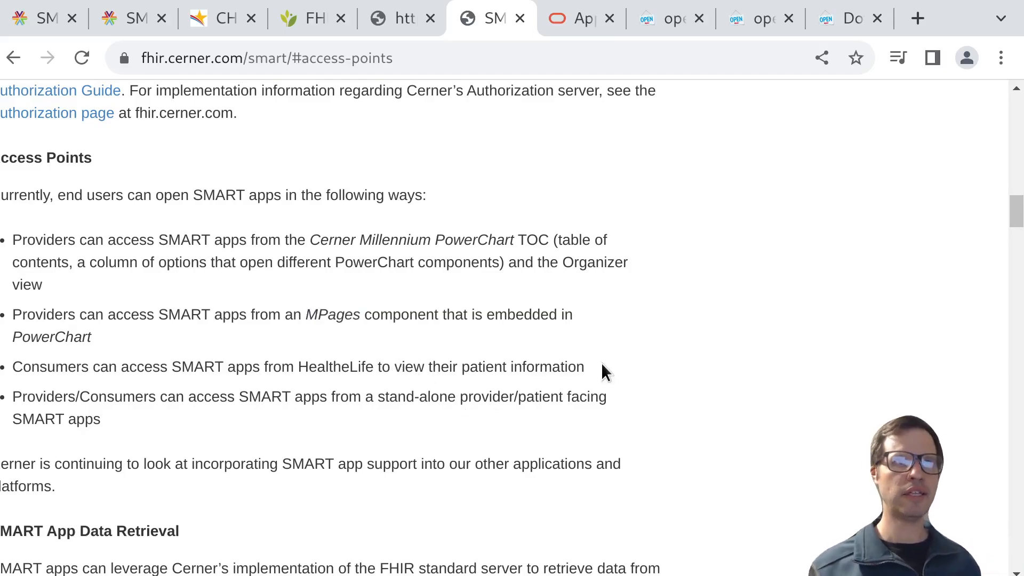
pyautogui.scroll(3)
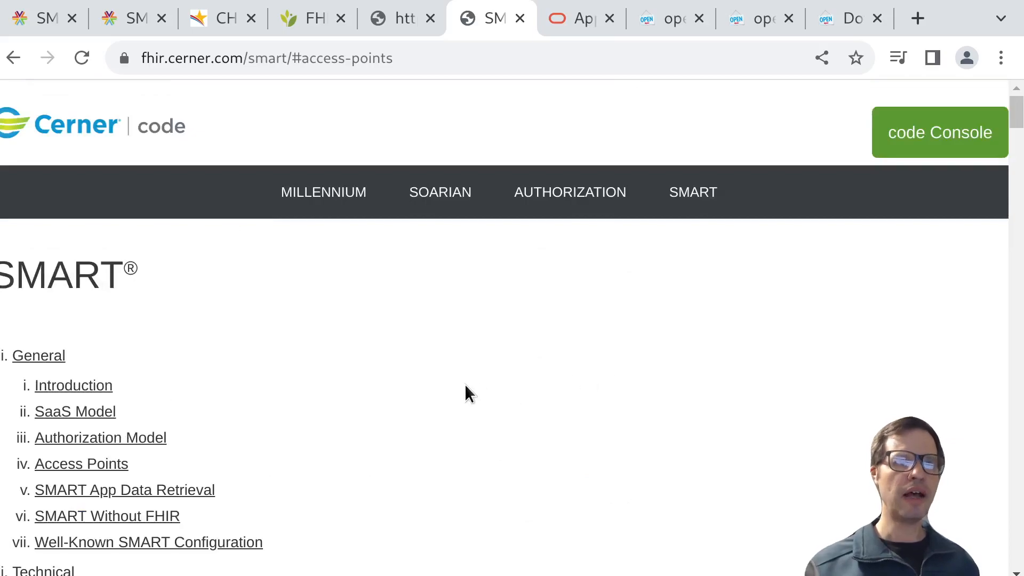
pyautogui.scroll(-3)
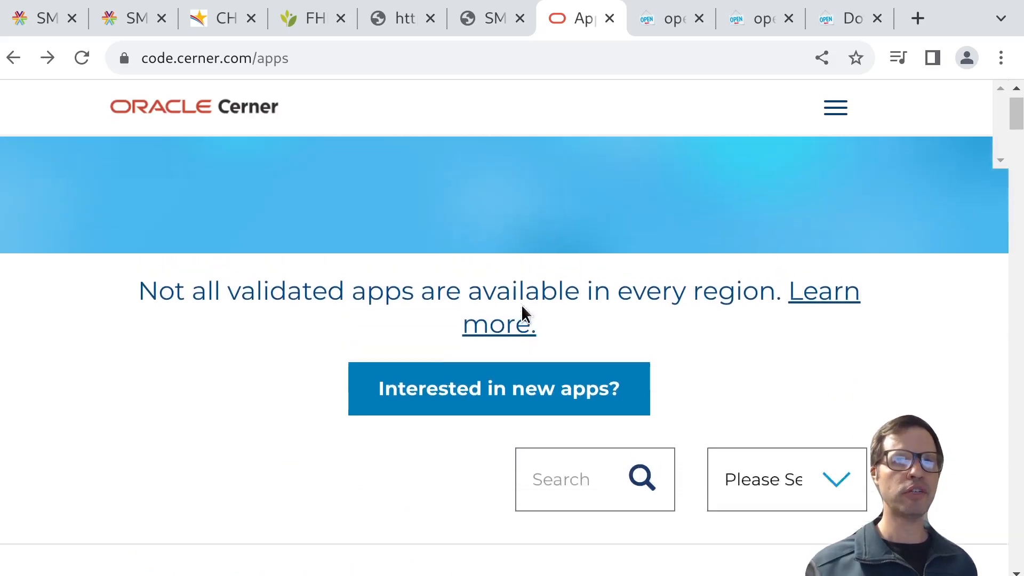
# - Browse Cerner's App Gallery listings, including 1CarePlan by Qure4u
pyautogui.scroll(3)
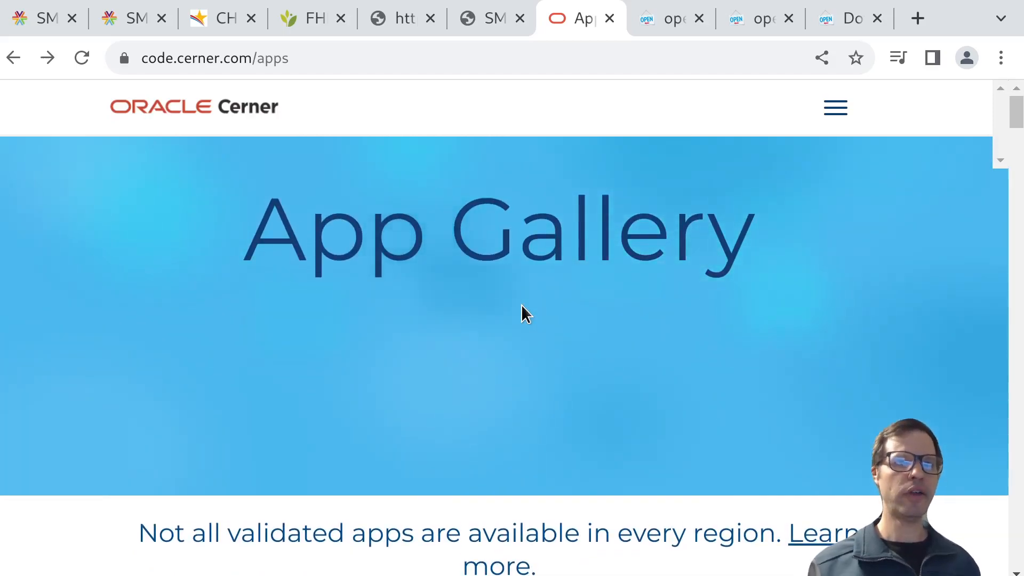
pyautogui.moveTo(594, 437)
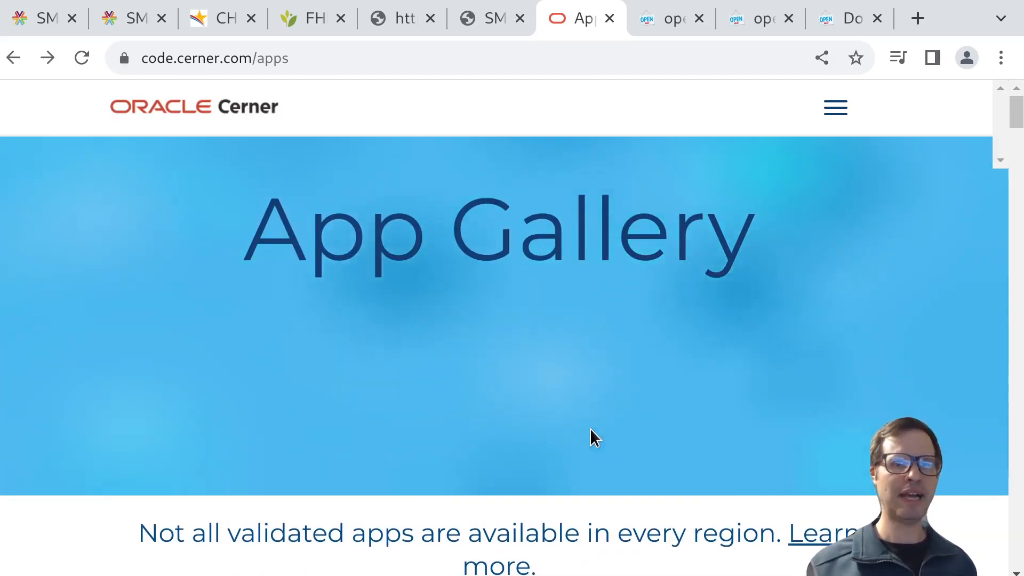
pyautogui.scroll(-3)
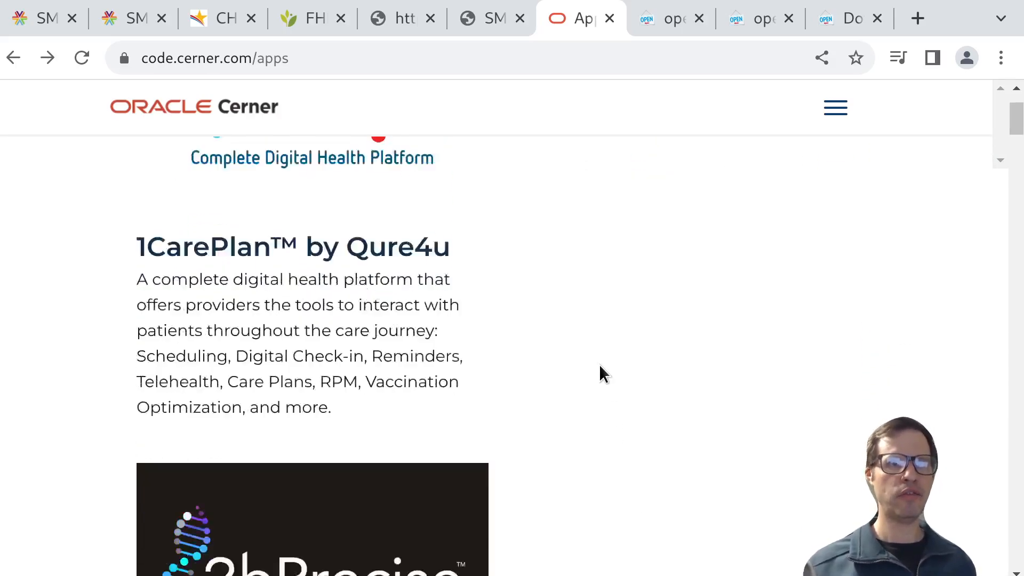
pyautogui.scroll(-3)
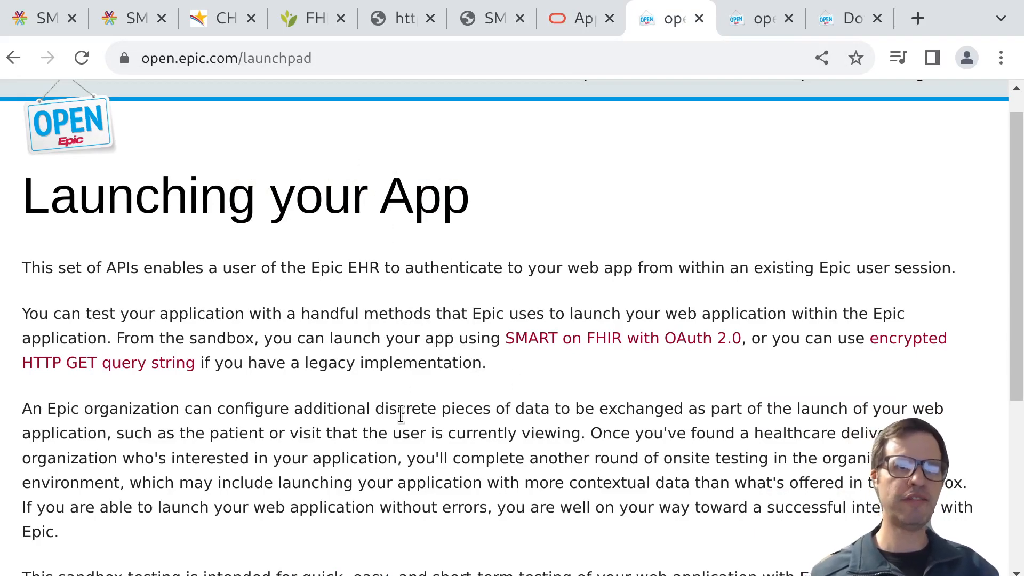
# - Read Epic's Launching your App page down to the Hyperdrive testing paragraph
pyautogui.scroll(-3)
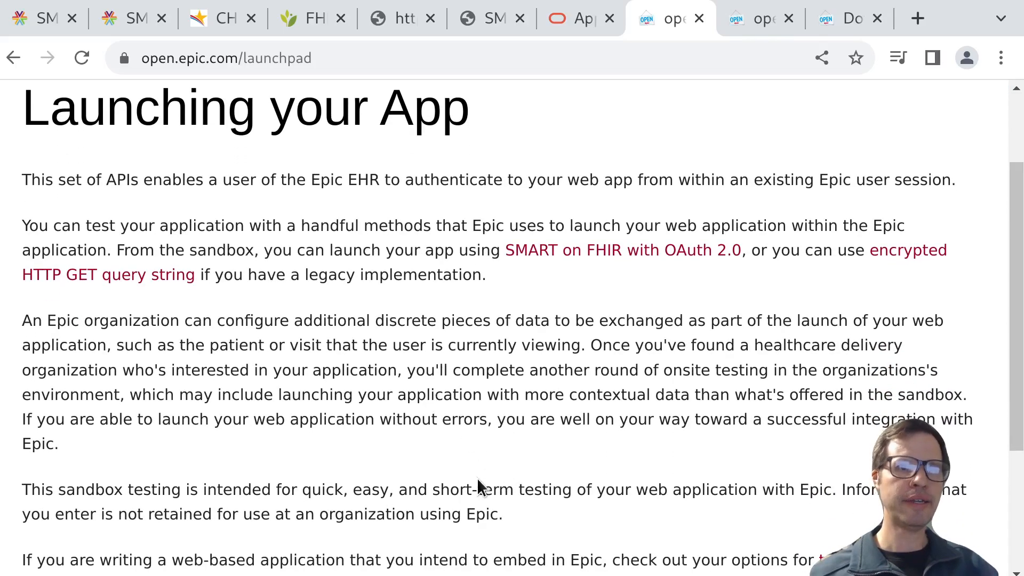
pyautogui.scroll(-3)
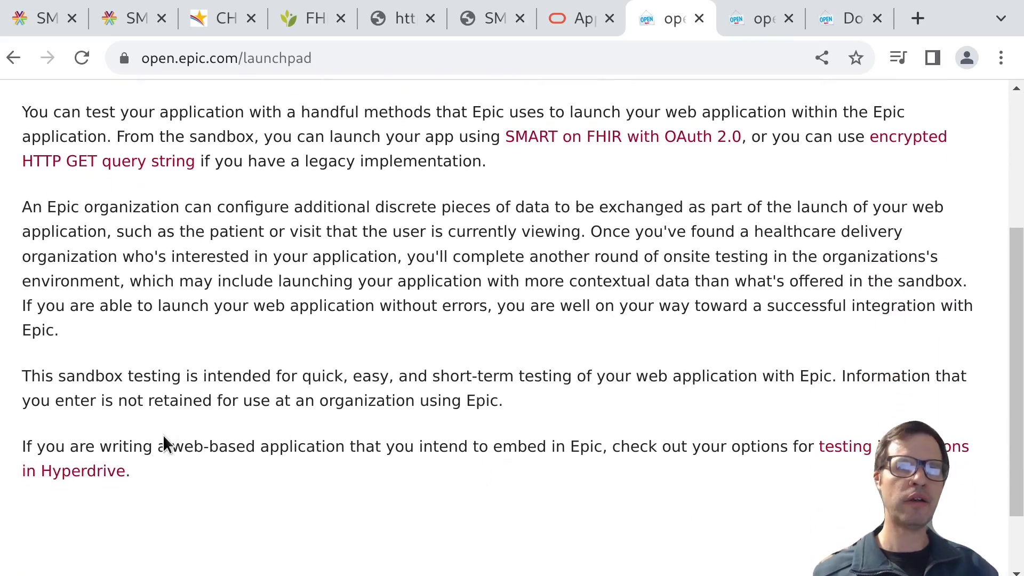
pyautogui.doubleClick(125, 446)
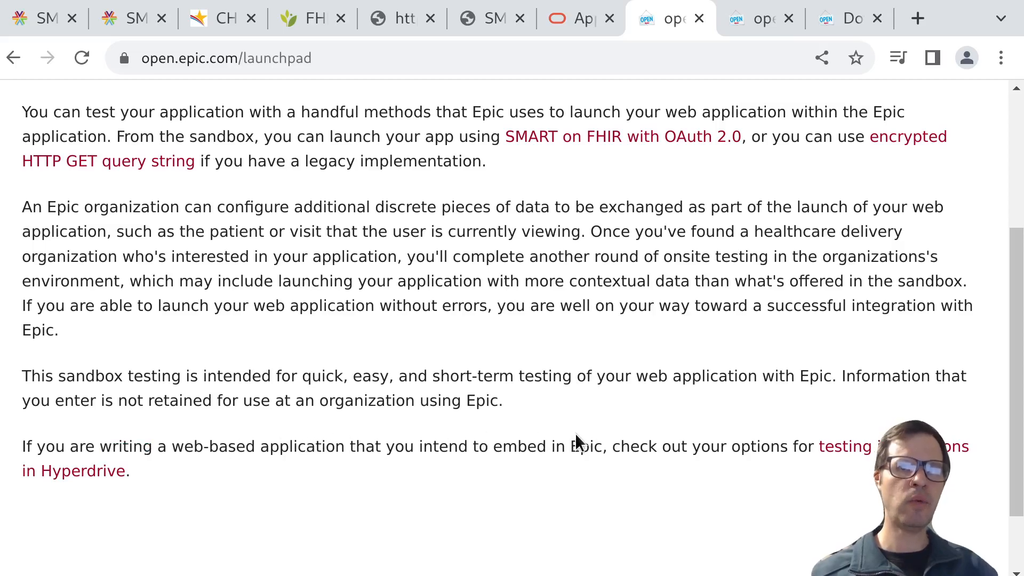
pyautogui.moveTo(844, 446)
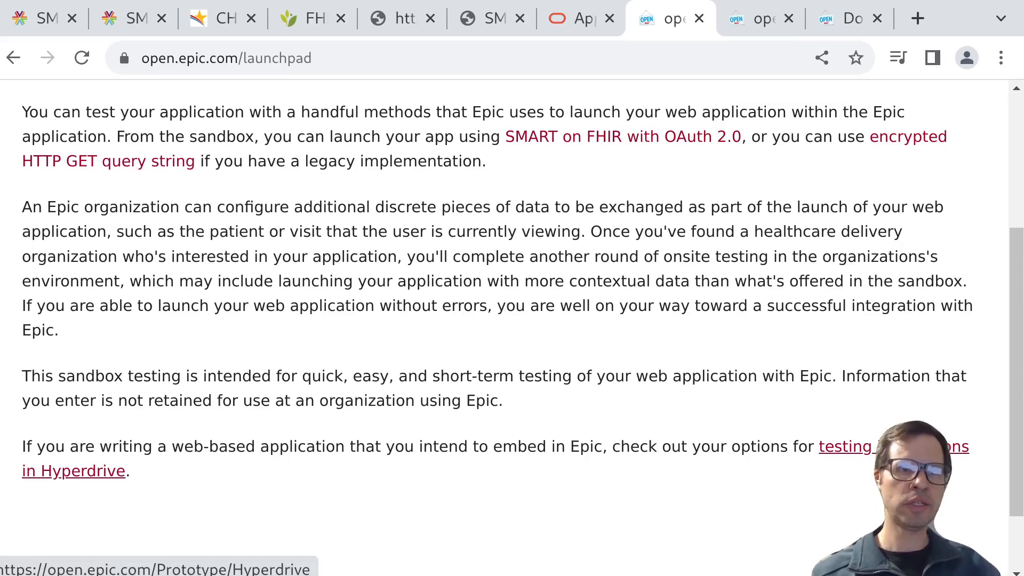
# - Go to Epic's Hyperdrive page and read its integration changes and test harnesses
pyautogui.click(73, 471)
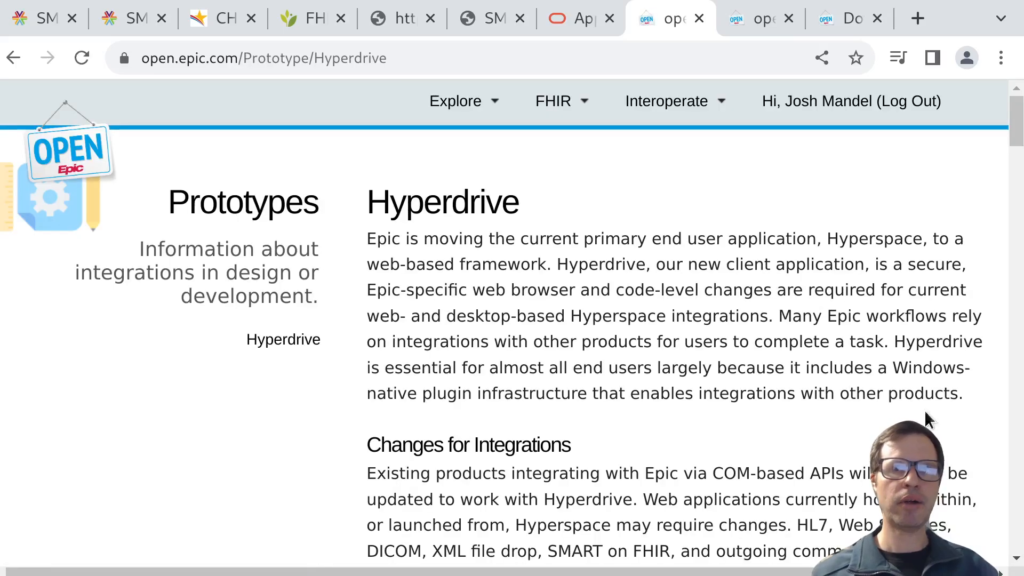
pyautogui.moveTo(686, 422)
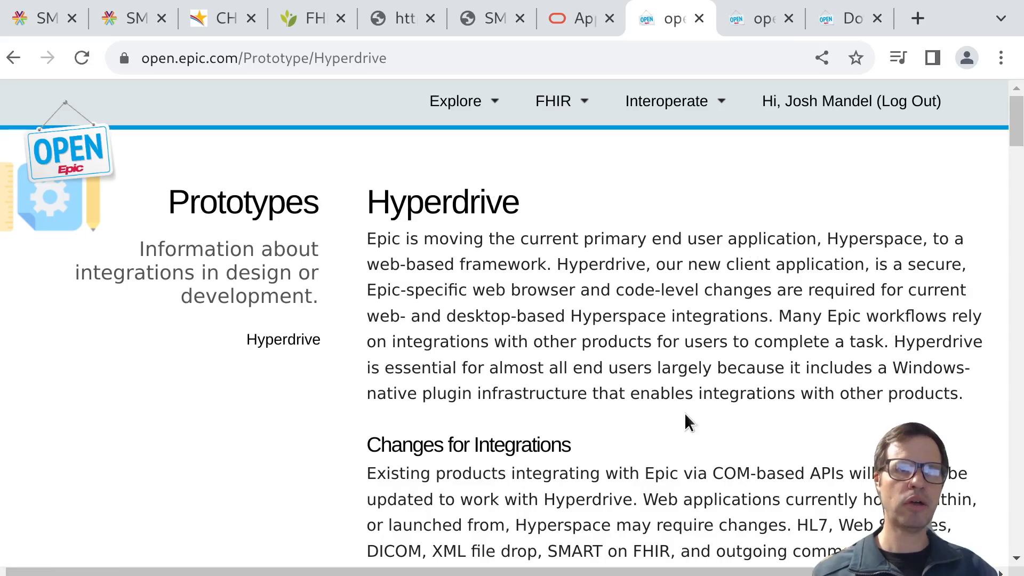
pyautogui.scroll(-3)
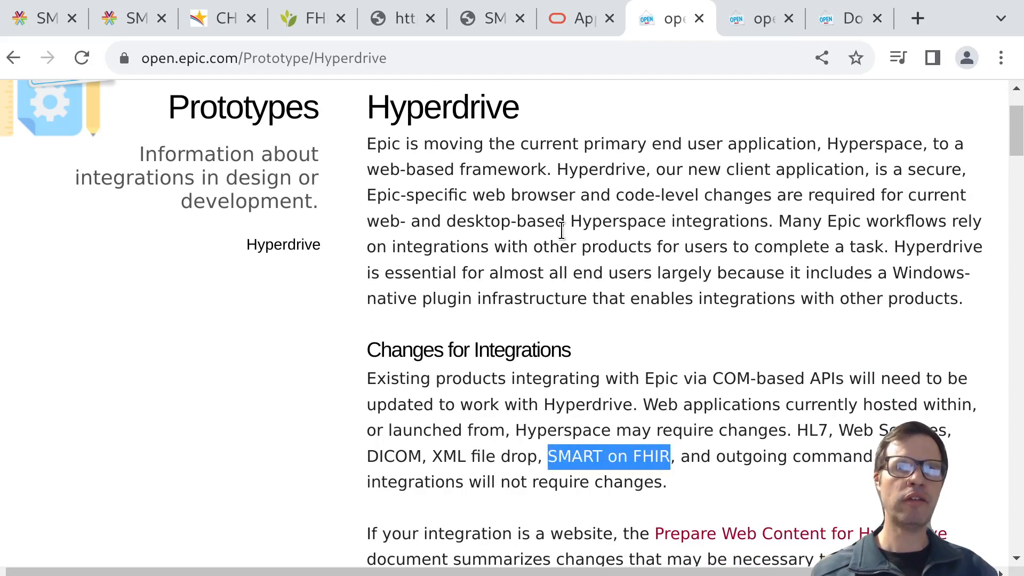
pyautogui.moveTo(506, 219)
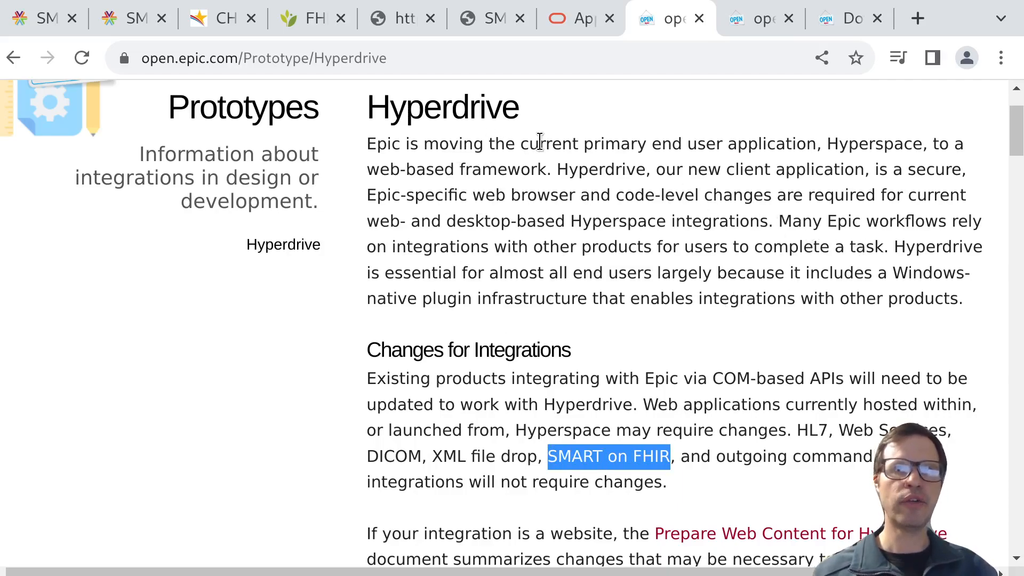
pyautogui.scroll(-3)
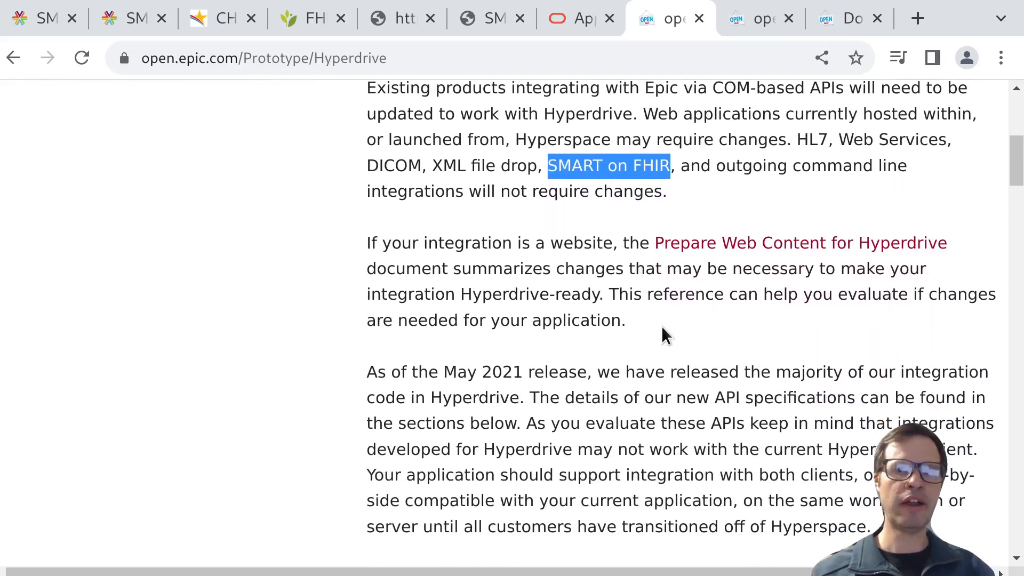
pyautogui.scroll(-3)
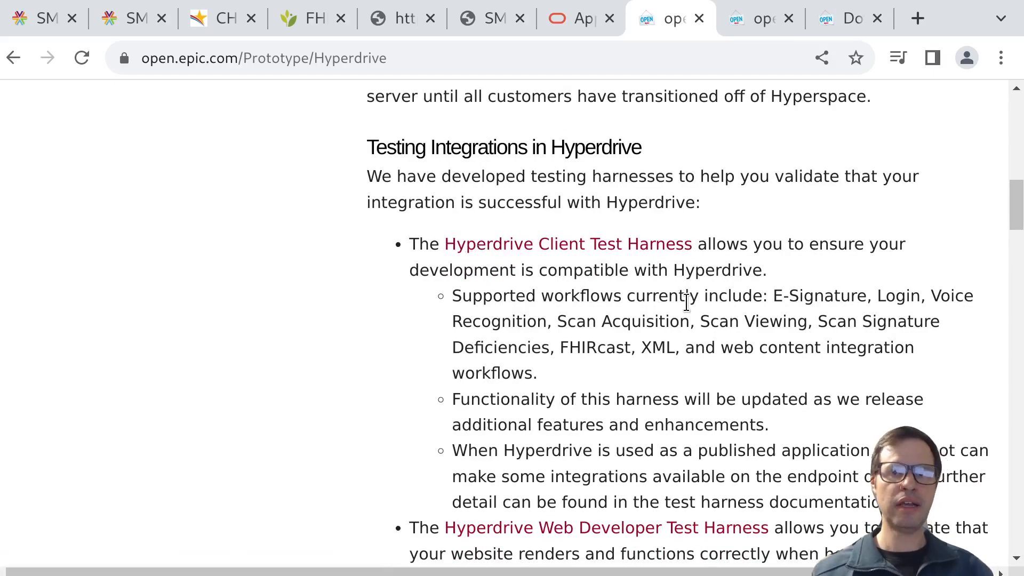
# - Continue to the Timelines and Tapestry Document Linker sections
pyautogui.scroll(-3)
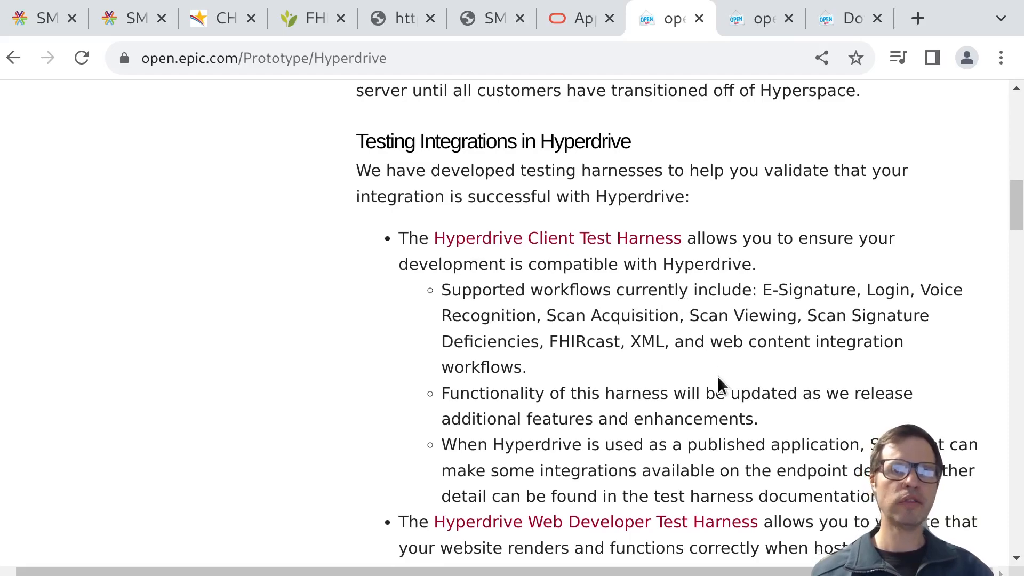
pyautogui.moveTo(701, 438)
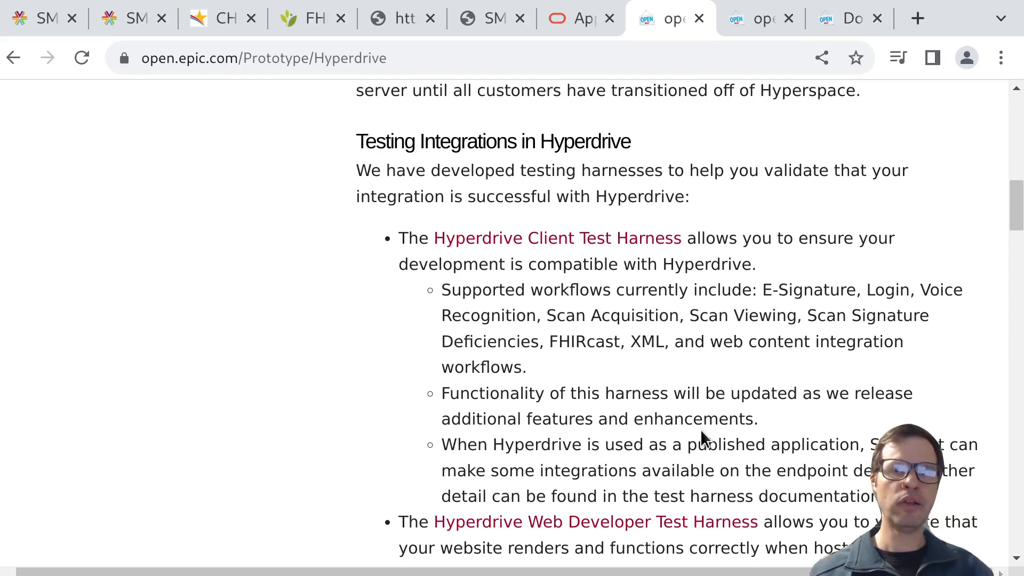
pyautogui.scroll(-3)
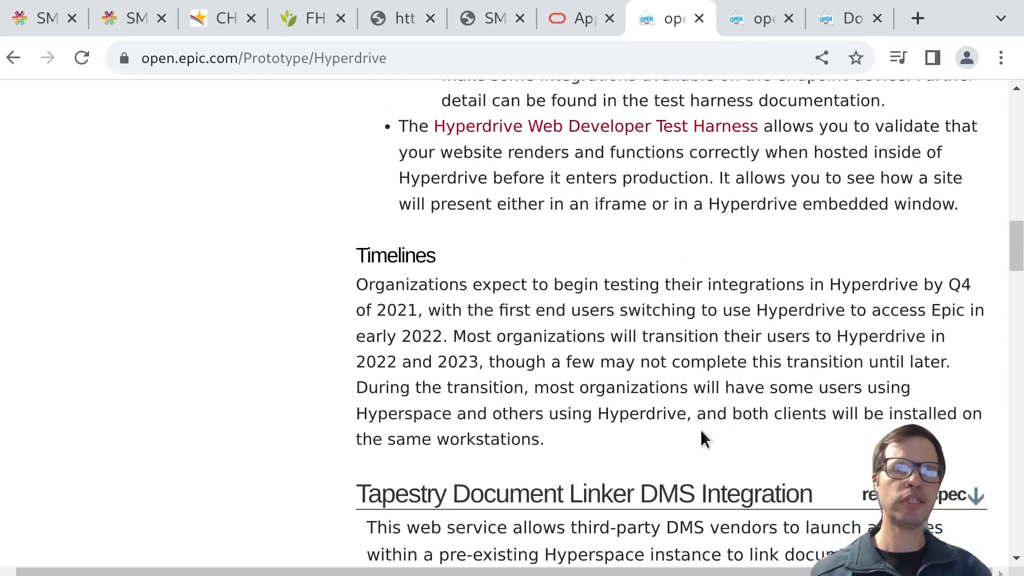
pyautogui.scroll(-3)
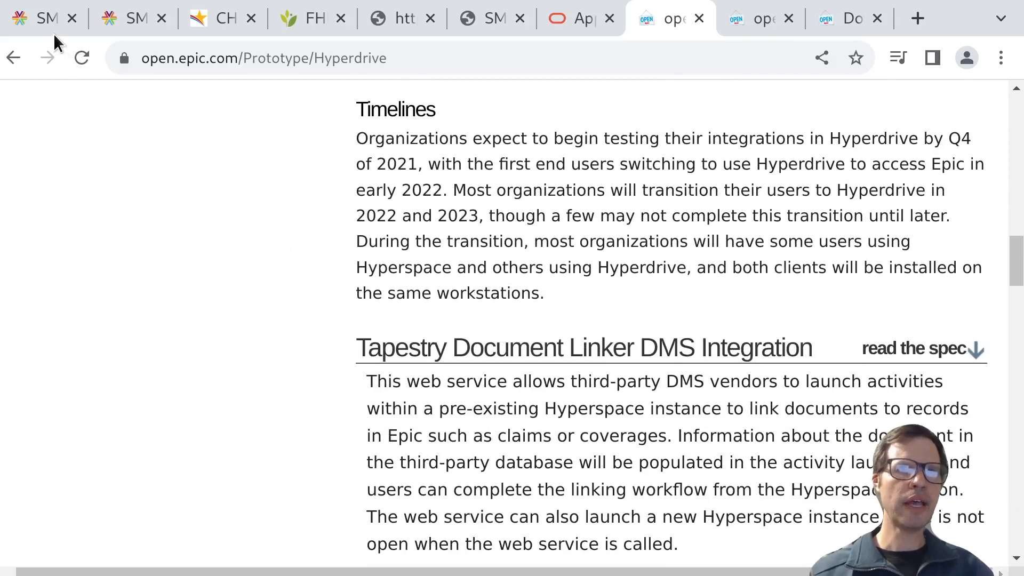
# - Revisit the SMART App Launcher, then return to the CHPL athenaClinicals listing
pyautogui.click(43, 18)
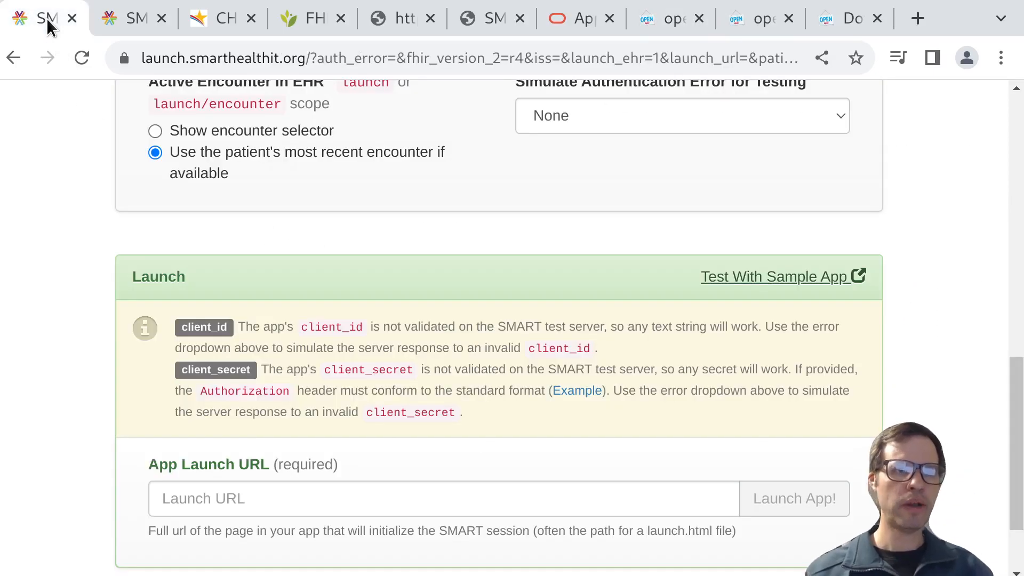
pyautogui.moveTo(124, 219)
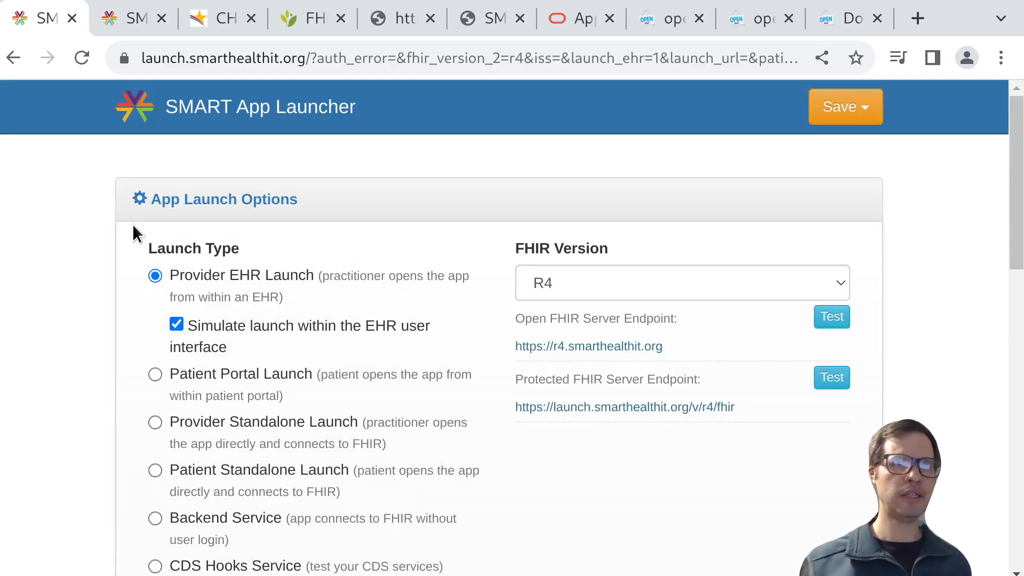
pyautogui.click(222, 17)
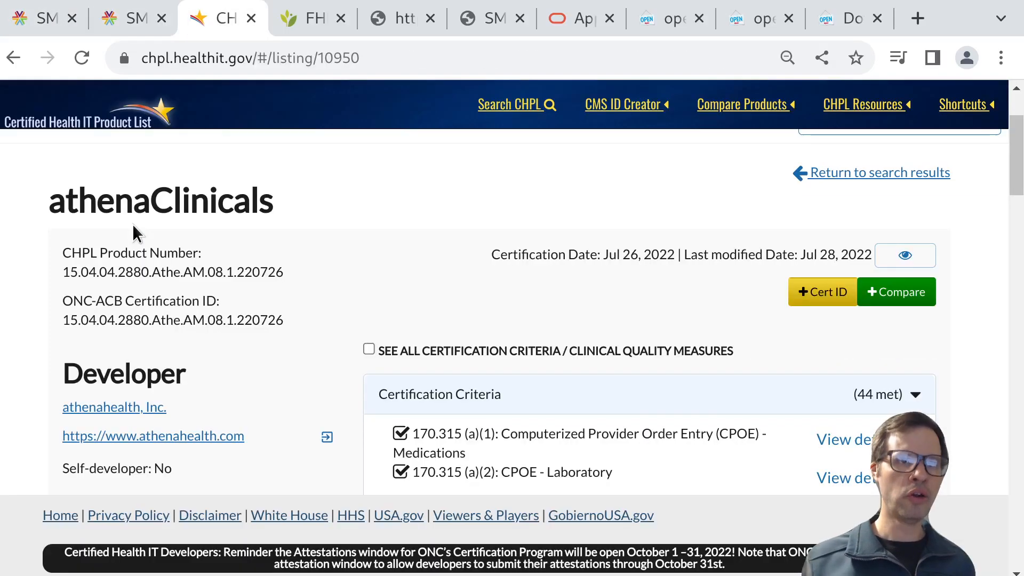
pyautogui.moveTo(486, 258)
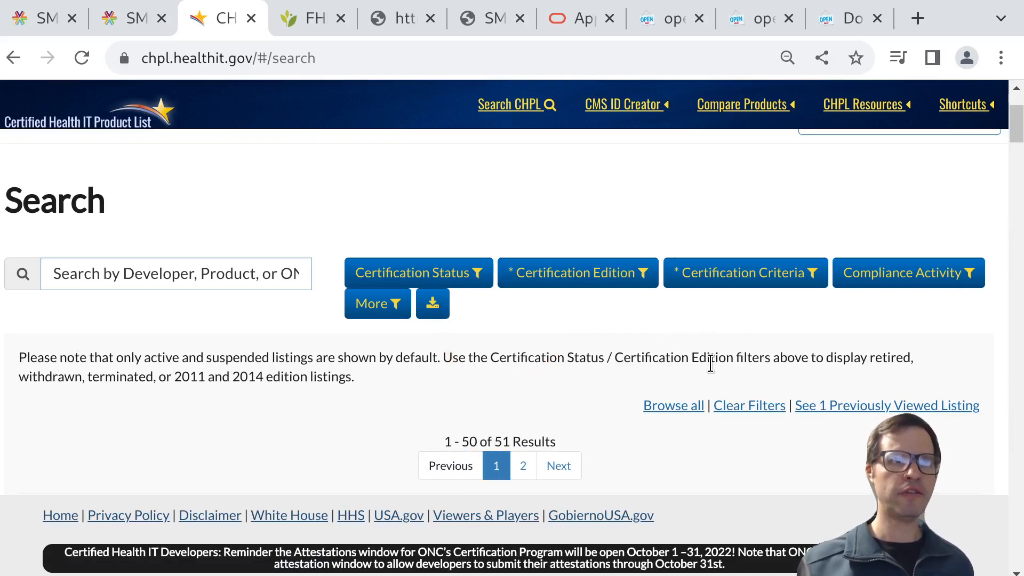
pyautogui.moveTo(404, 177)
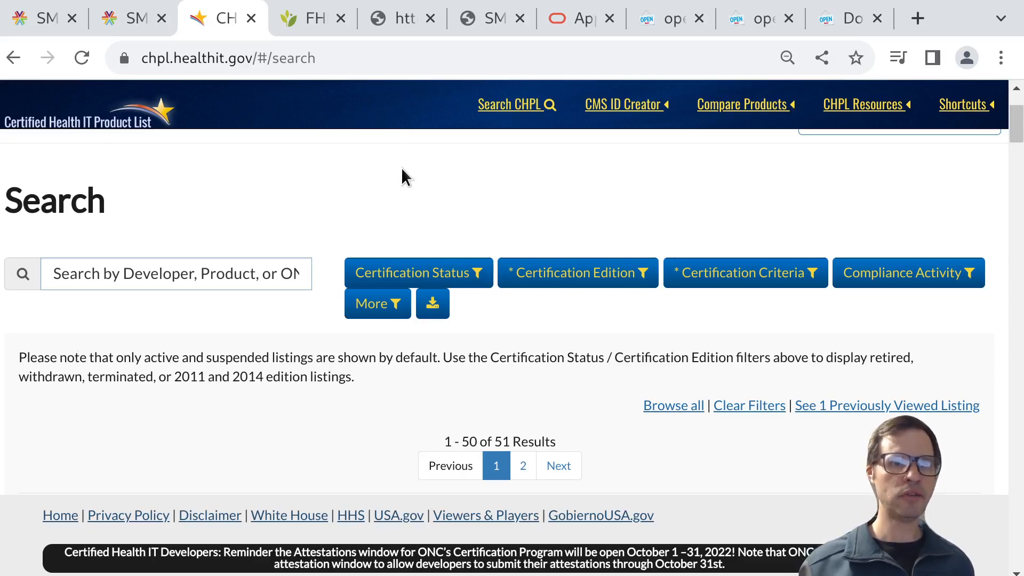
pyautogui.moveTo(418, 273)
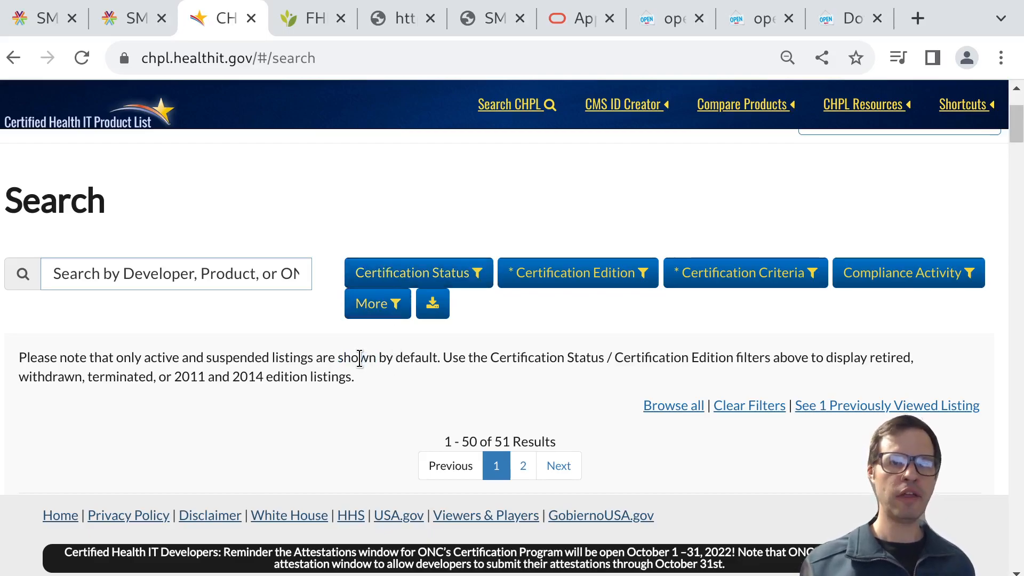
pyautogui.moveTo(346, 357)
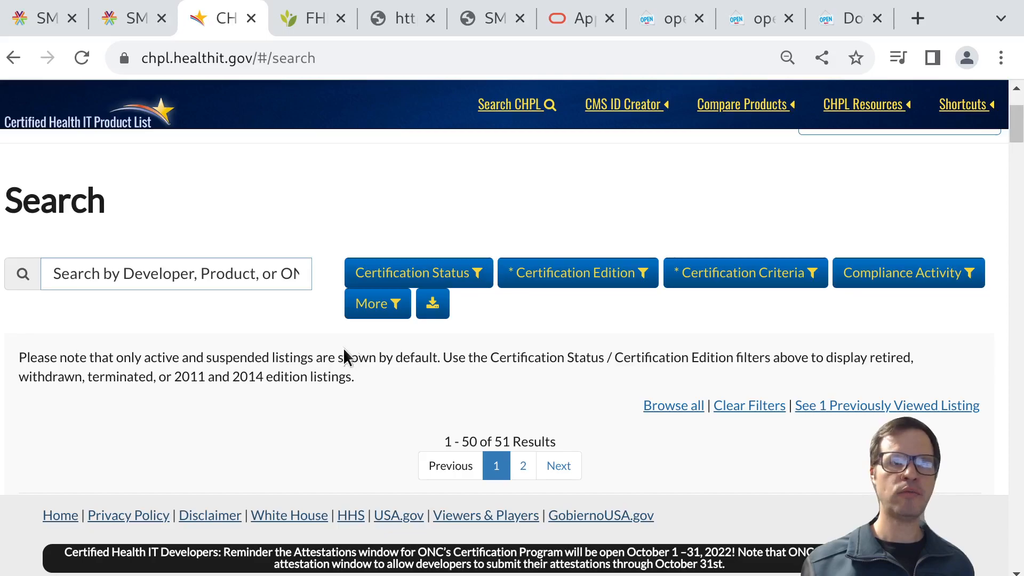